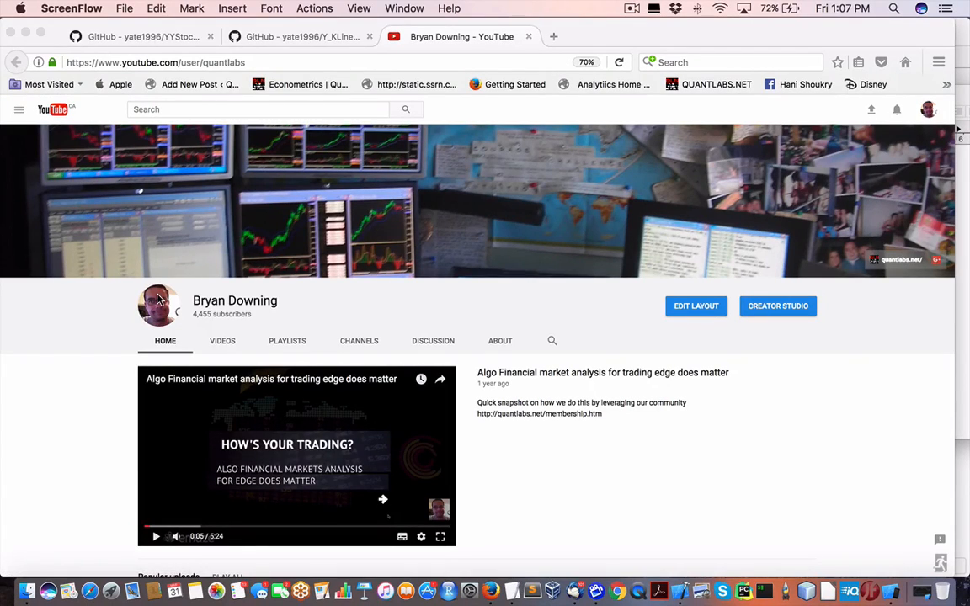
pyautogui.moveTo(445, 320)
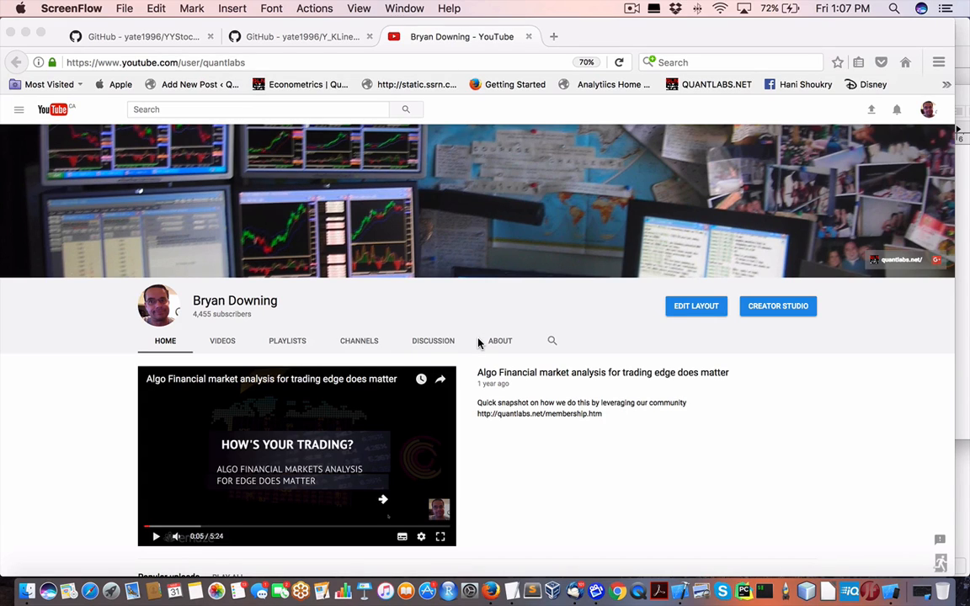
pyautogui.moveTo(543, 343)
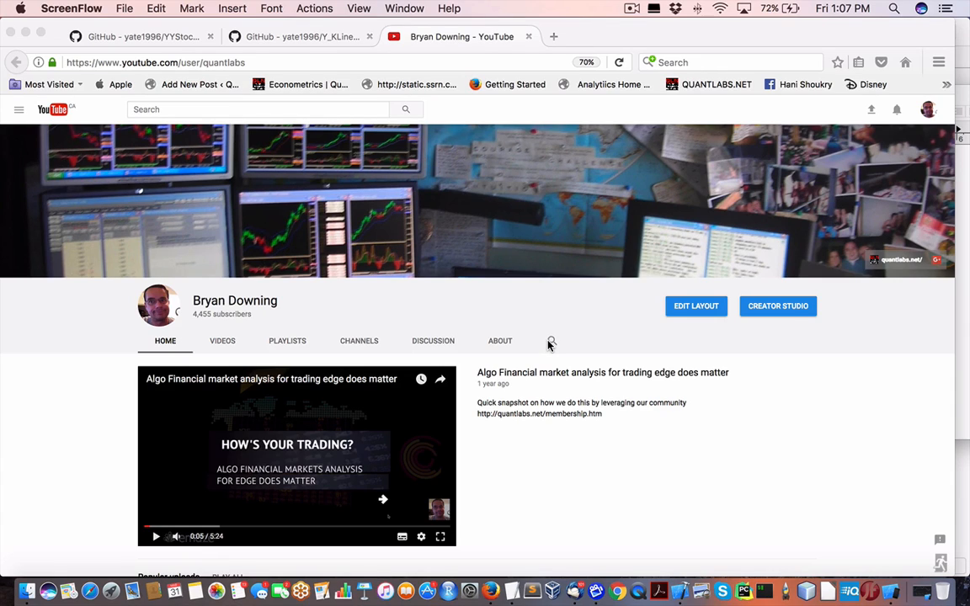
pyautogui.moveTo(547, 343)
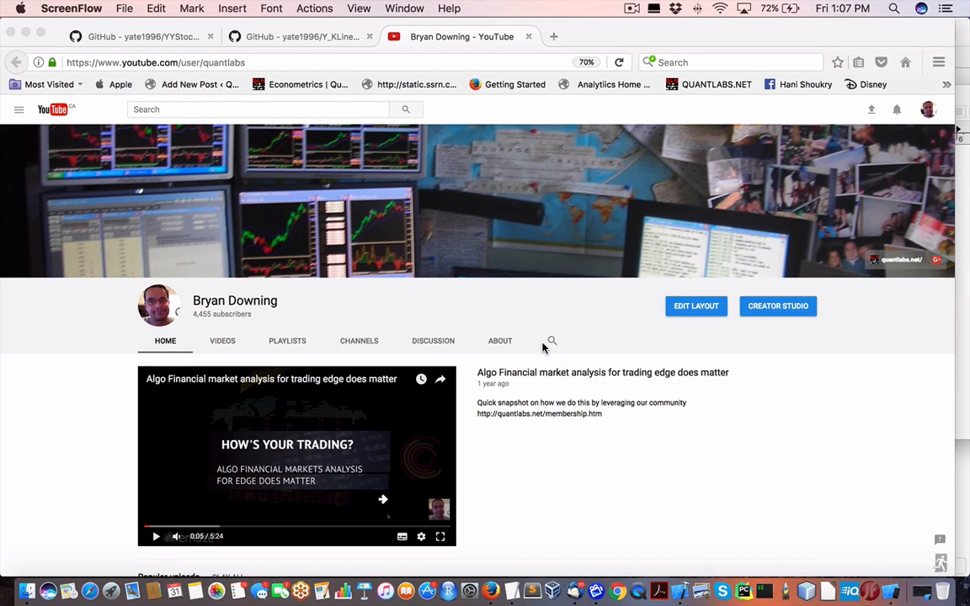
pyautogui.moveTo(549, 414)
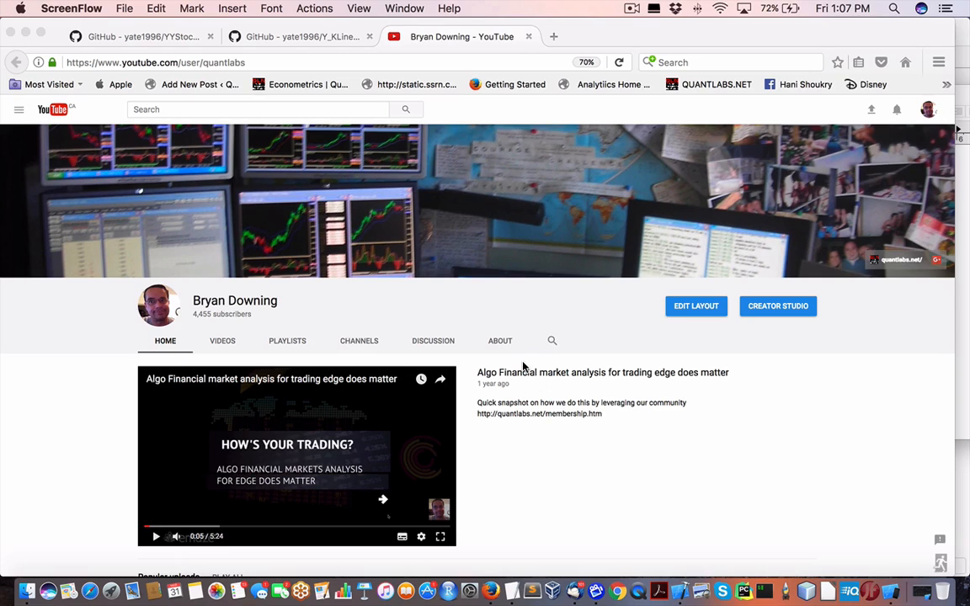
# - Show the channel's Playlists listing of trading and programming playlists
pyautogui.scroll(-3)
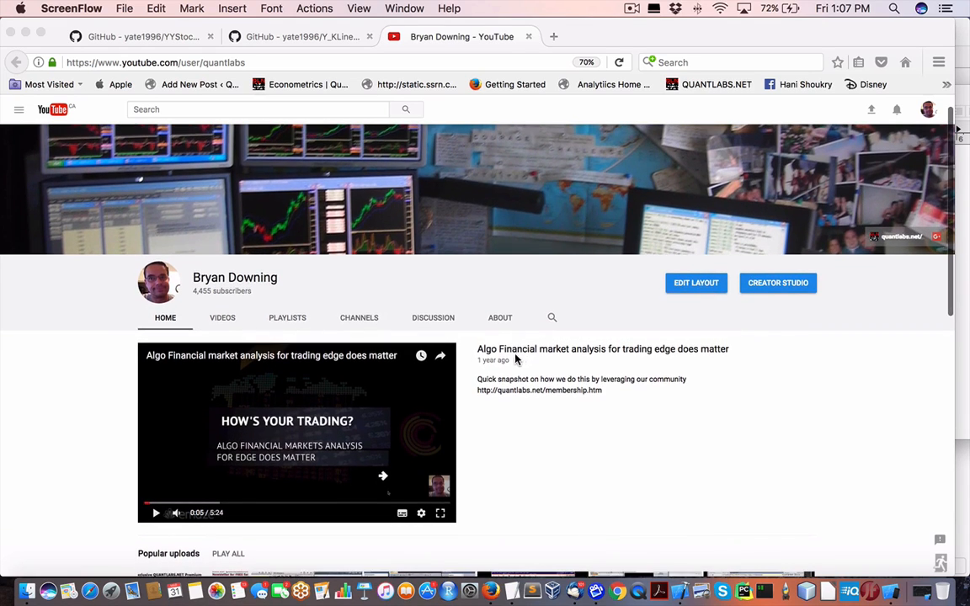
pyautogui.moveTo(367, 340)
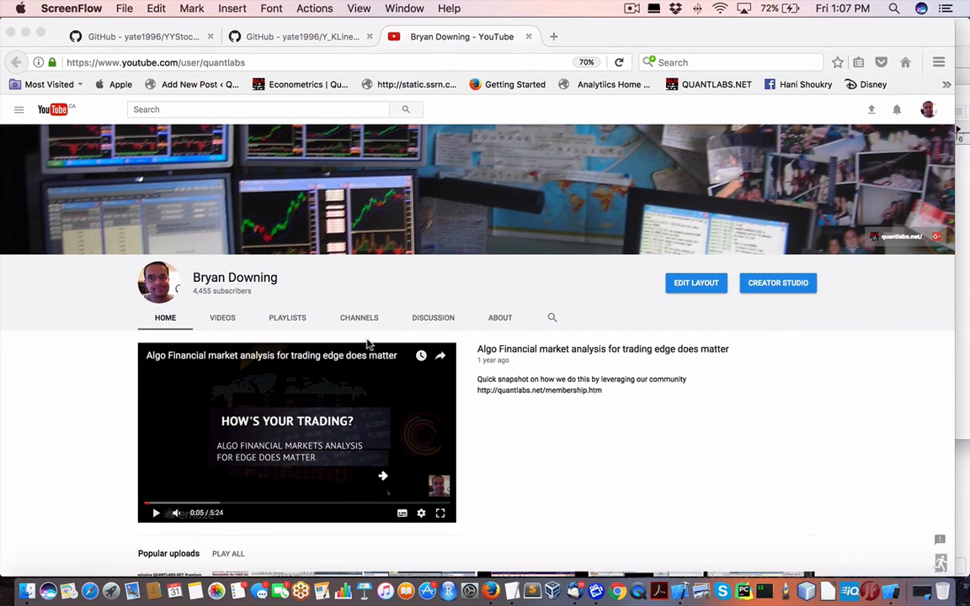
pyautogui.moveTo(347, 340)
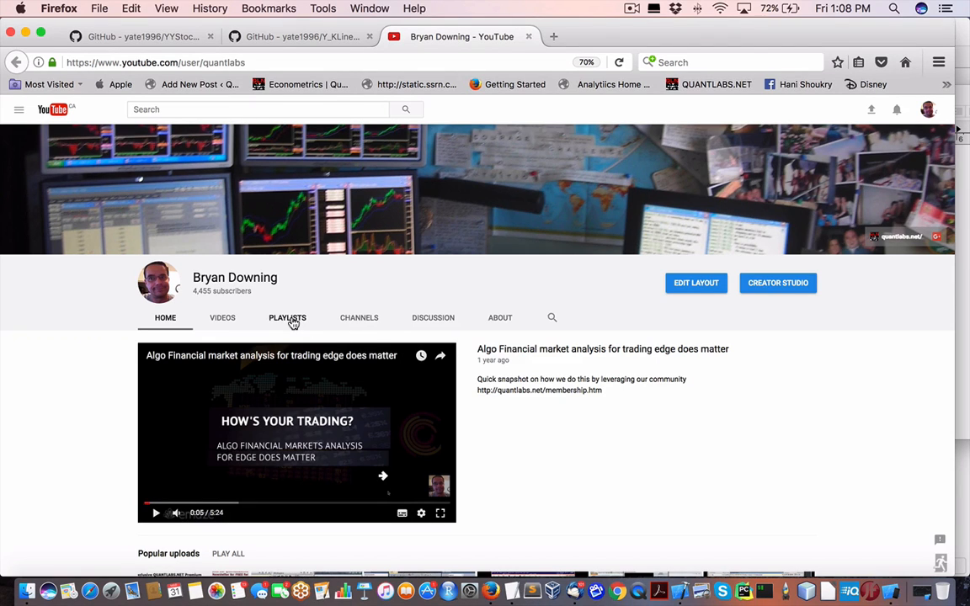
pyautogui.click(287, 316)
pyautogui.write('apple')
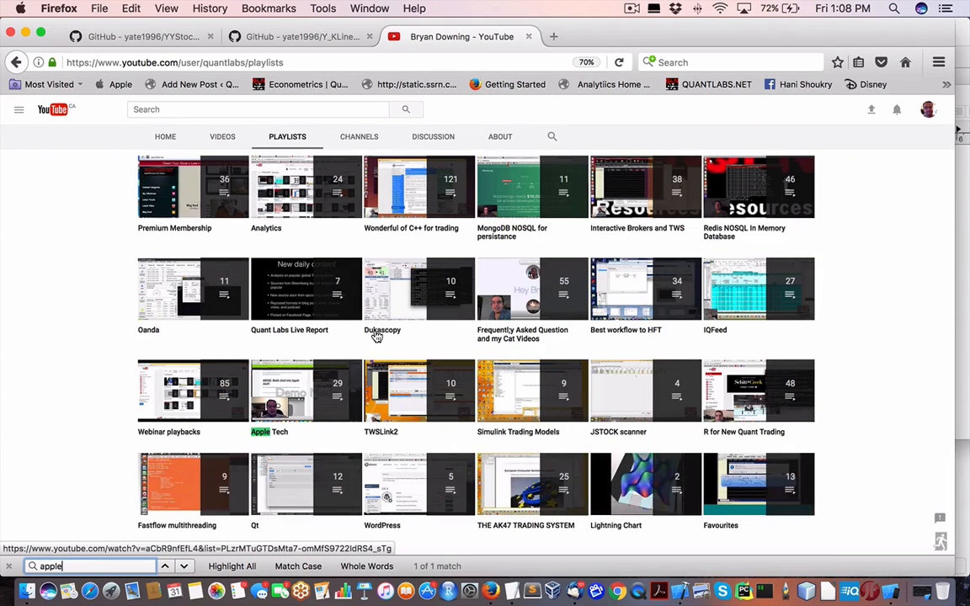
pyautogui.moveTo(674, 357)
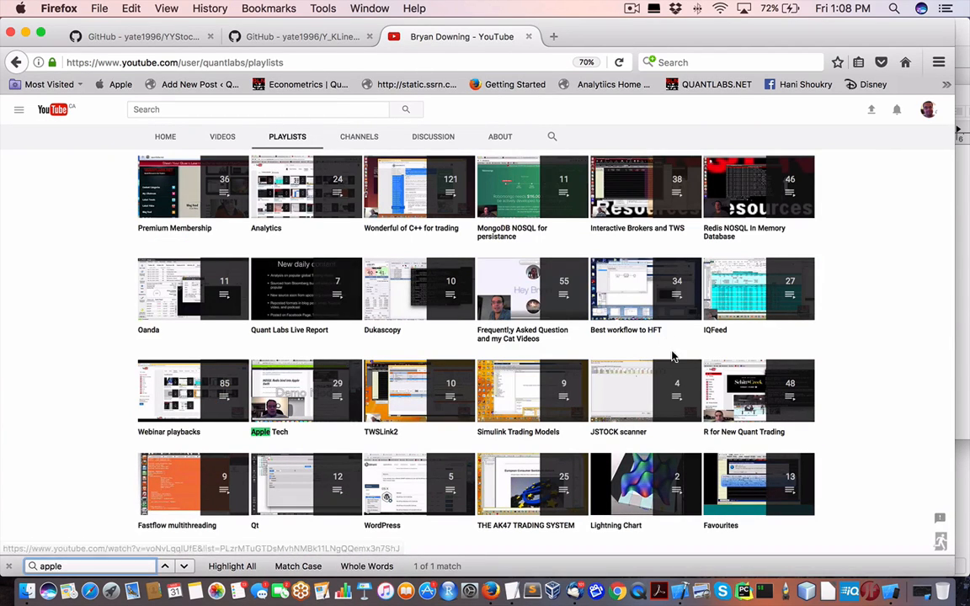
pyautogui.moveTo(509, 267)
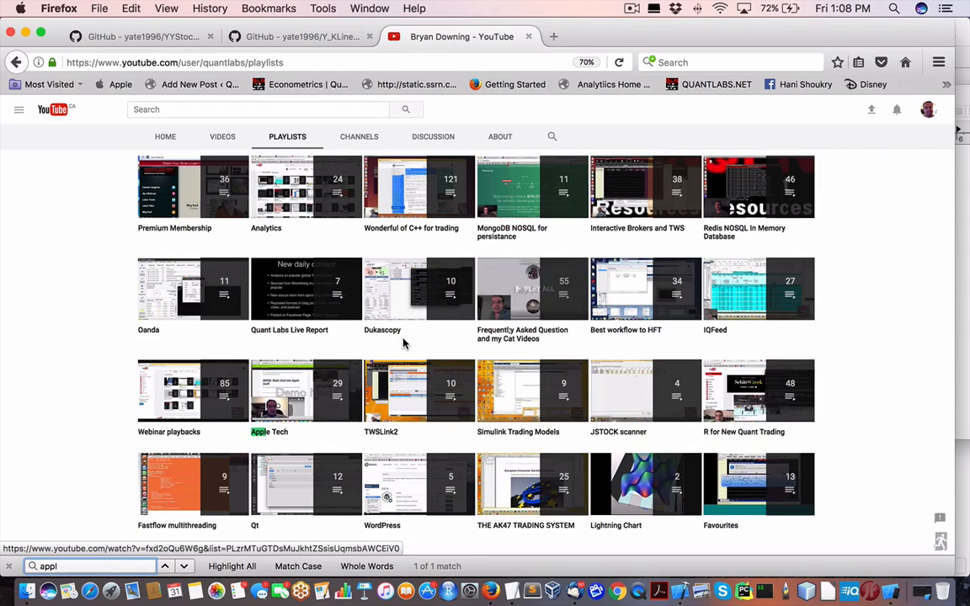
# - Play the Apple Tech playlist and browse down its video list in the side panel
pyautogui.click(280, 390)
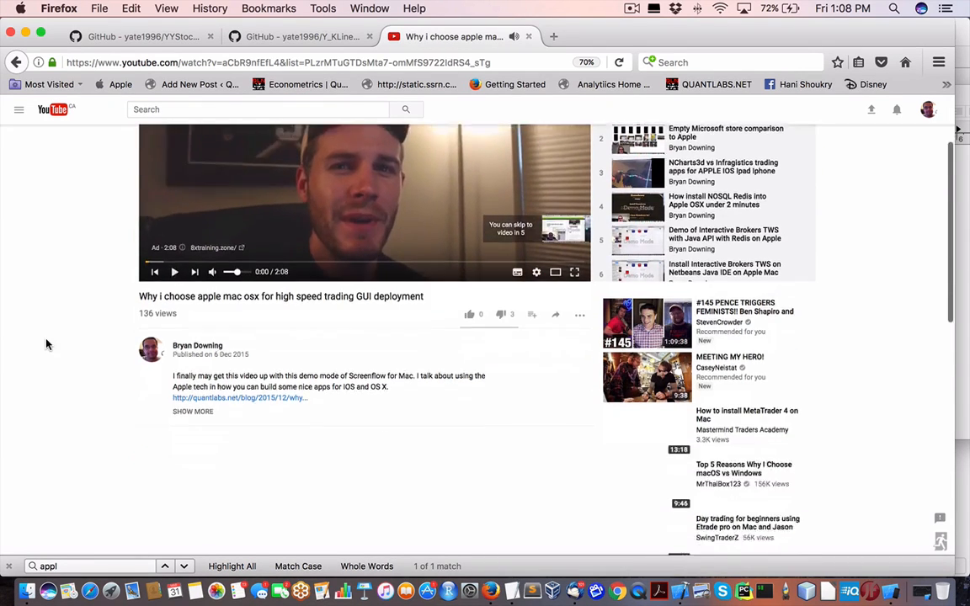
pyautogui.scroll(-3)
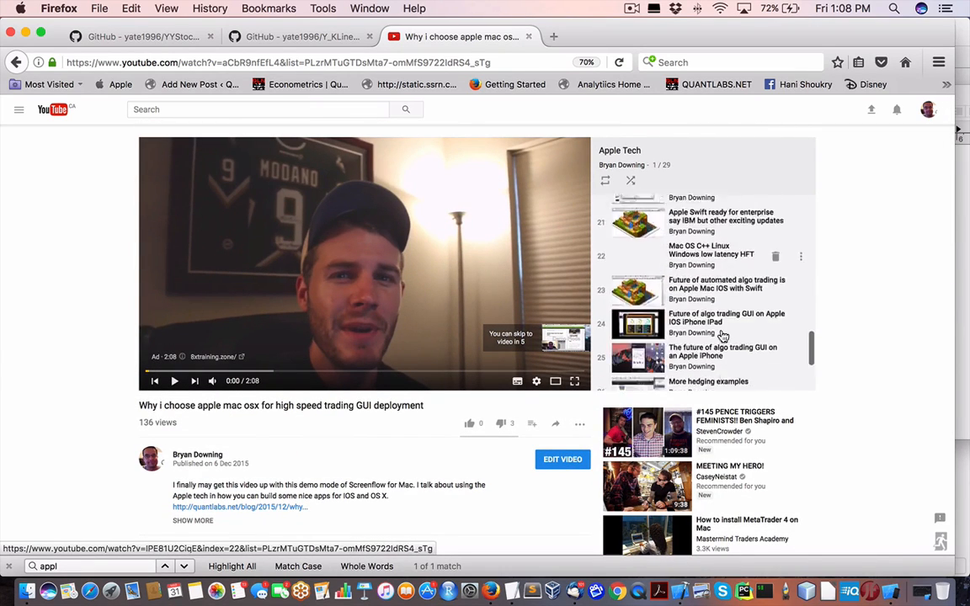
pyautogui.scroll(-3)
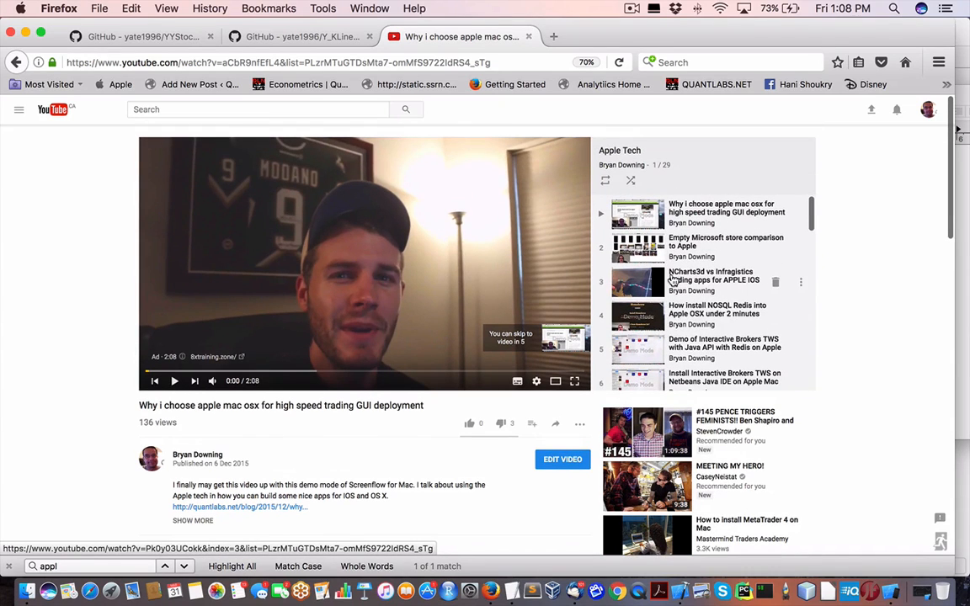
pyautogui.scroll(-3)
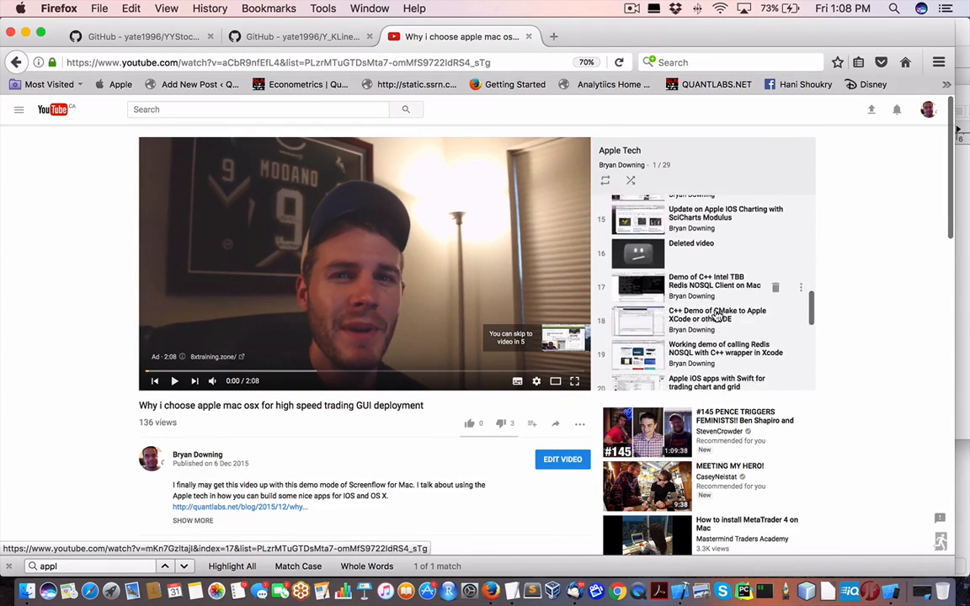
pyautogui.scroll(-3)
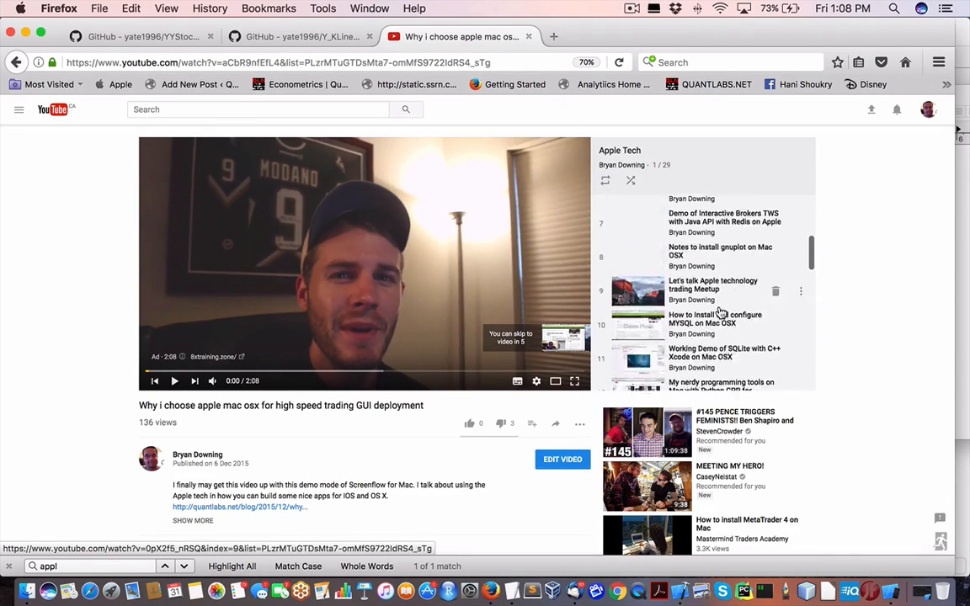
pyautogui.scroll(-3)
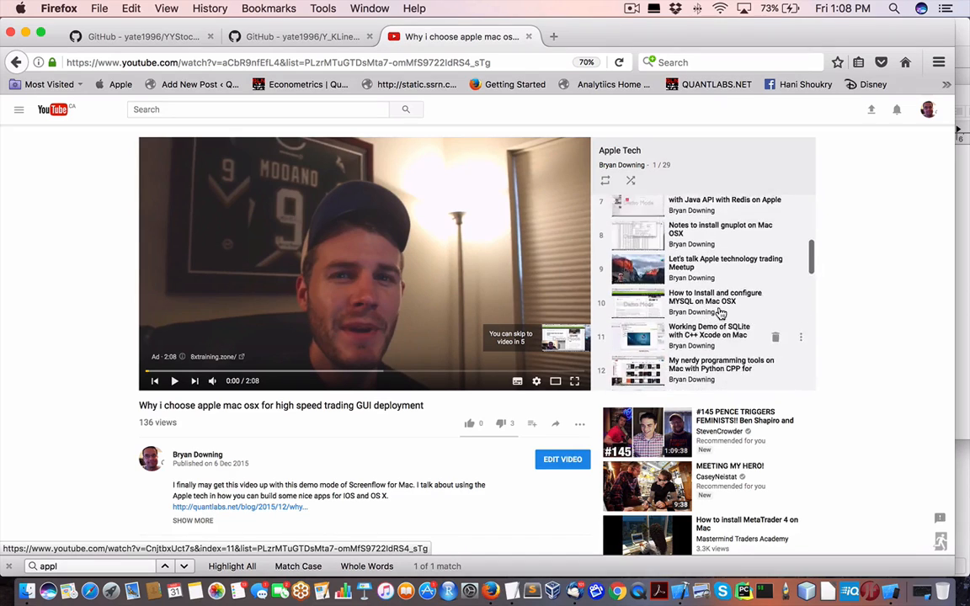
pyautogui.scroll(-3)
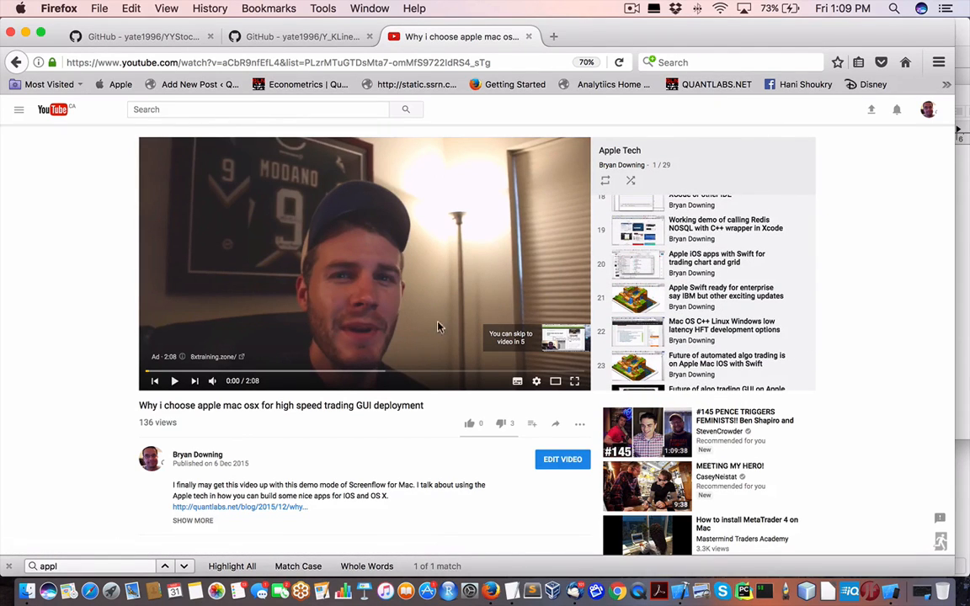
pyautogui.moveTo(741, 314)
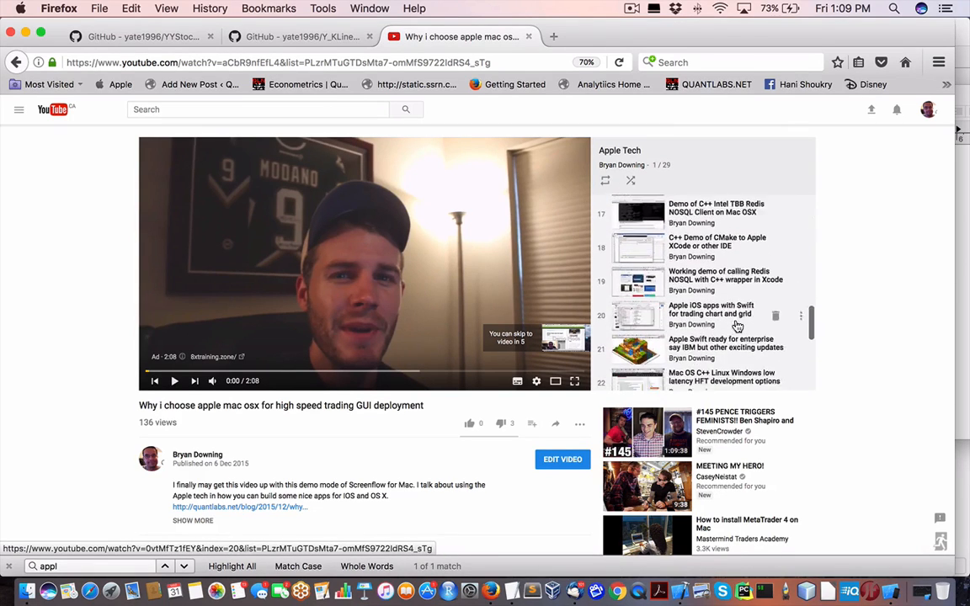
pyautogui.scroll(-3)
pyautogui.write('g')
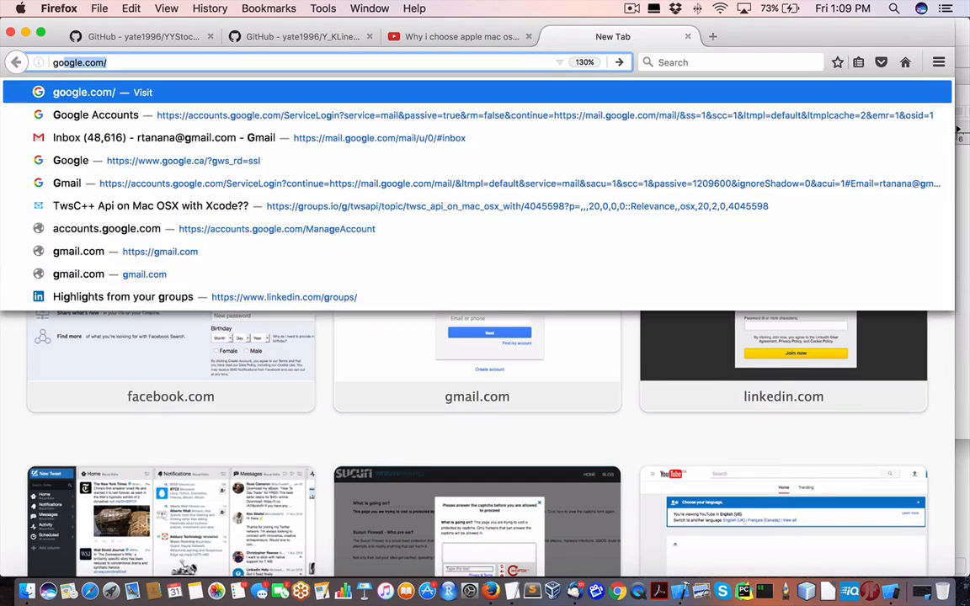
# - Search Google for 'tiobe programming community index' from the home page
pyautogui.click(97, 92)
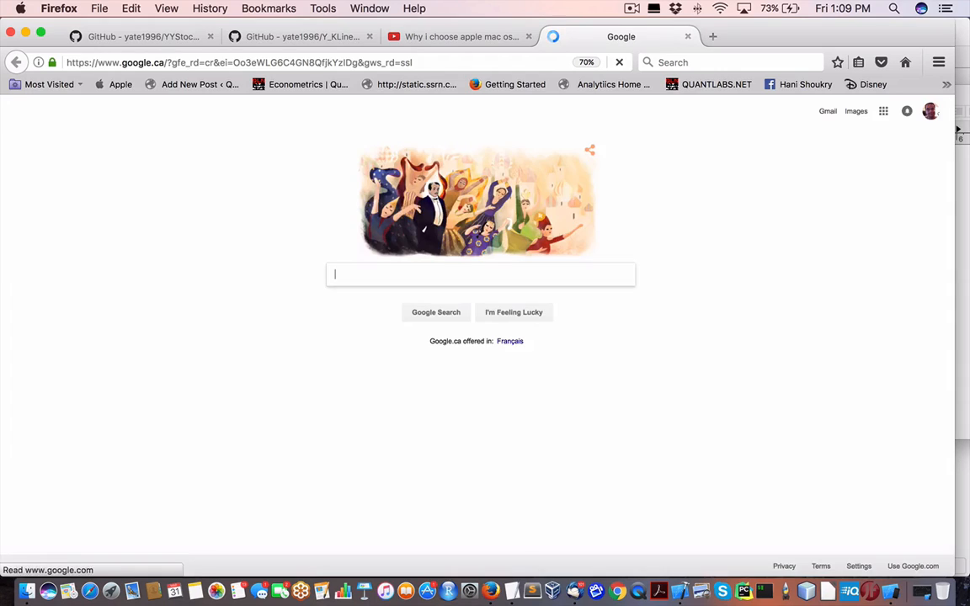
pyautogui.write('swift')
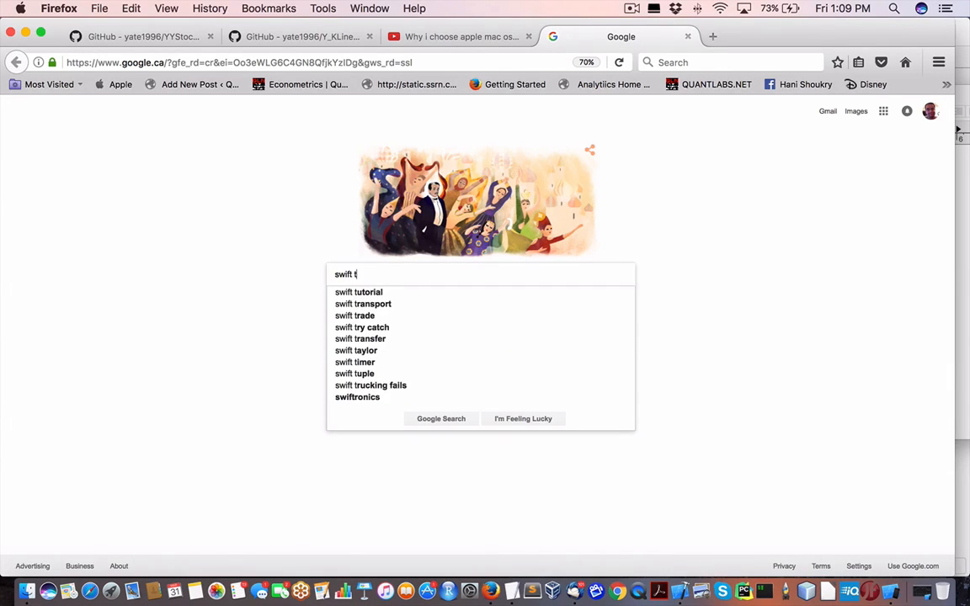
pyautogui.write('tiobe pr')
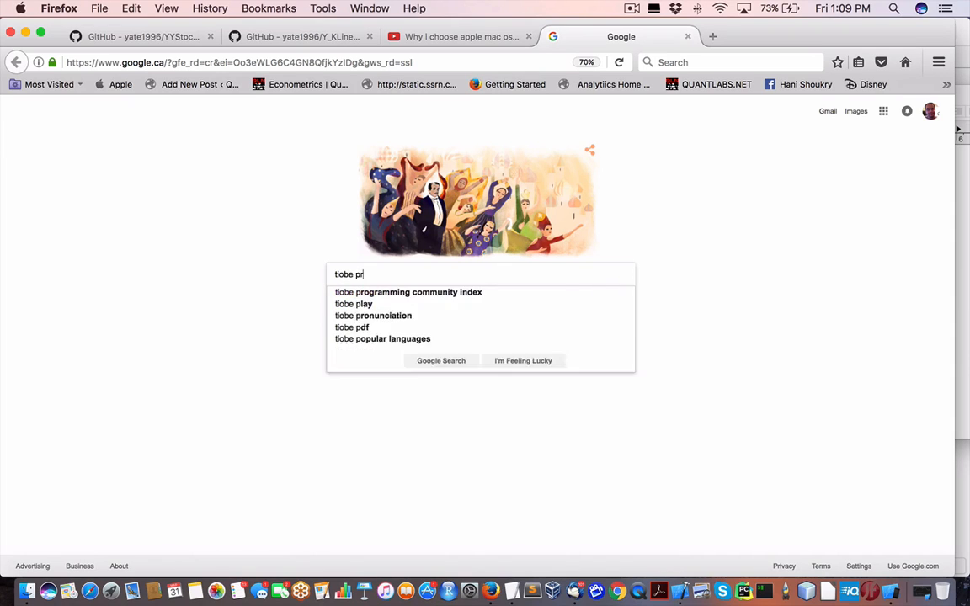
pyautogui.click(407, 293)
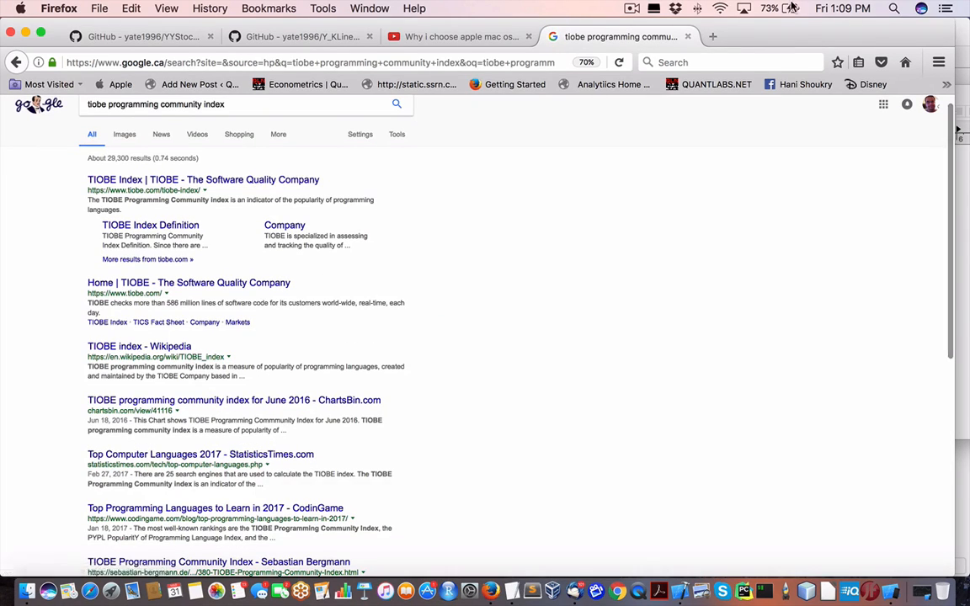
pyautogui.click(852, 7)
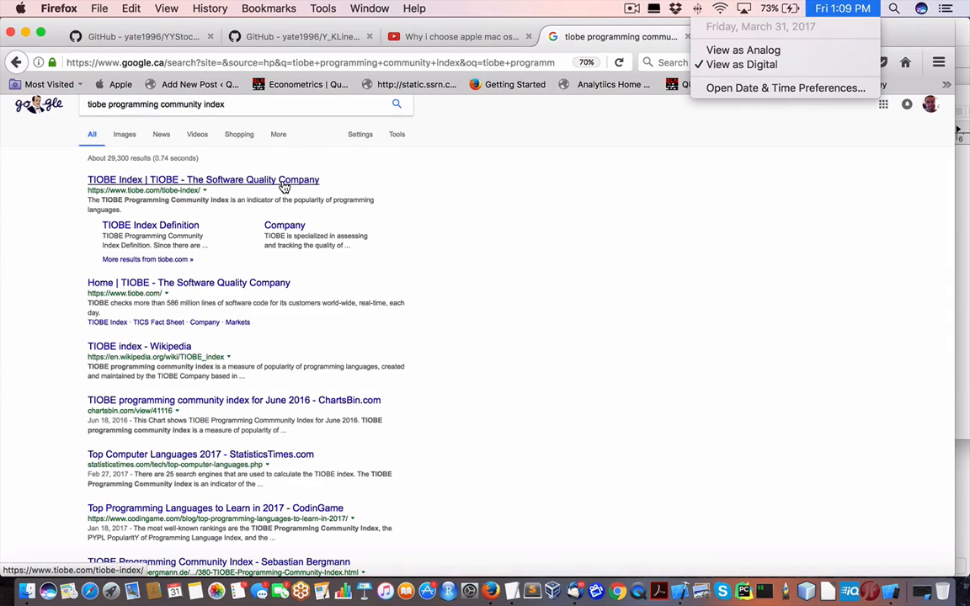
pyautogui.moveTo(234, 279)
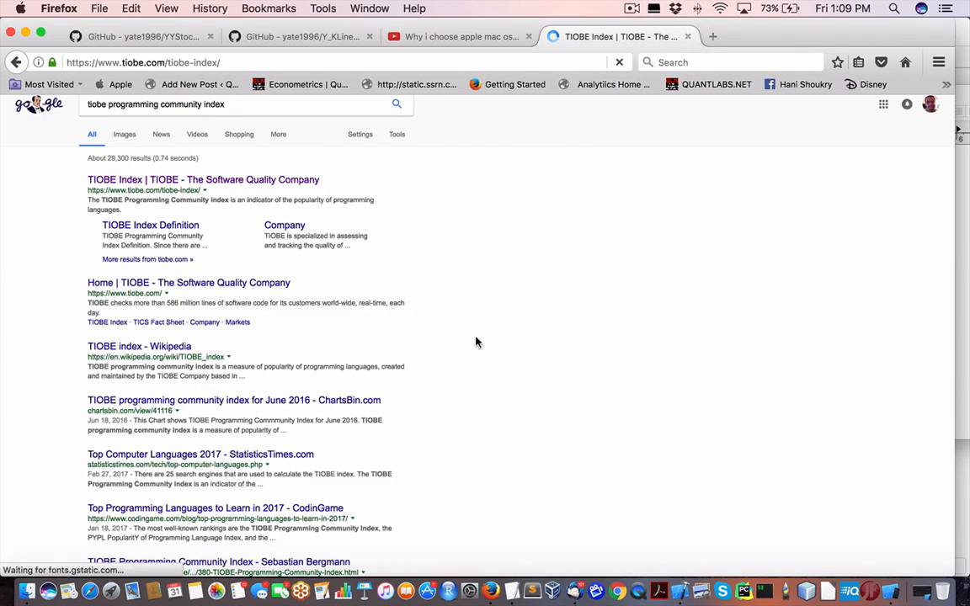
# - Open the TIOBE Index result and highlight 'Swift' and 'Objective-C' in the March 2017 article
pyautogui.click(198, 178)
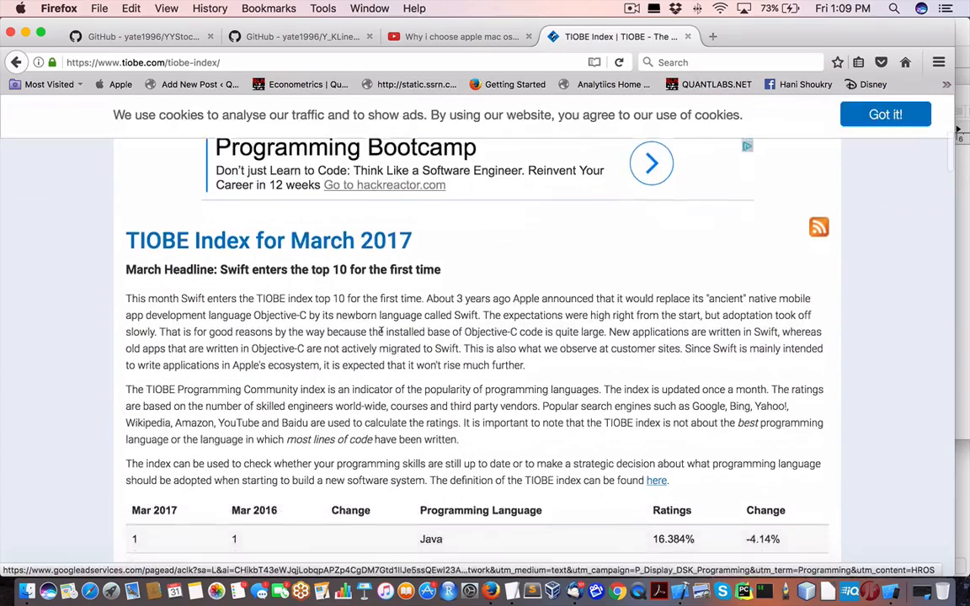
pyautogui.scroll(-3)
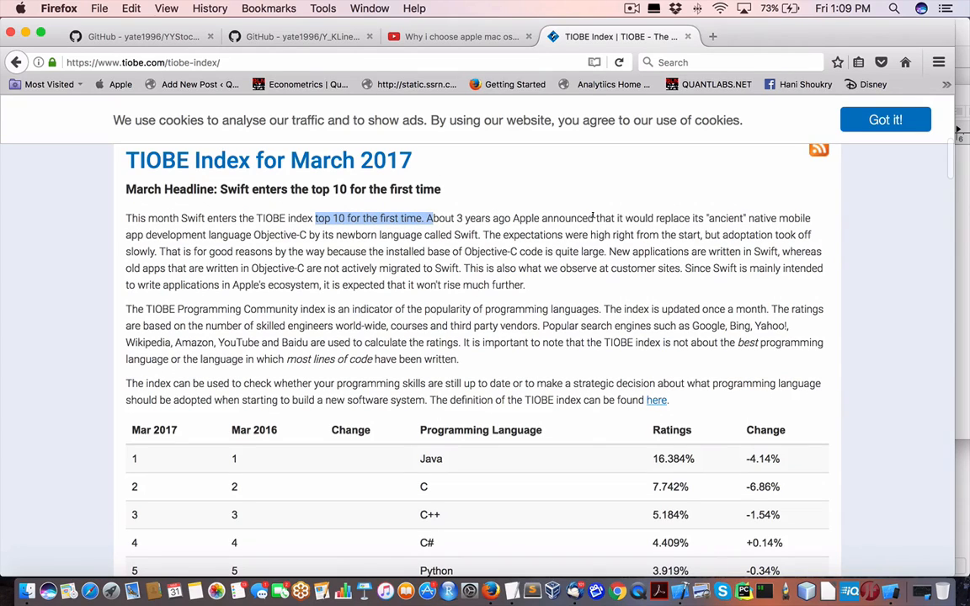
pyautogui.moveTo(576, 236)
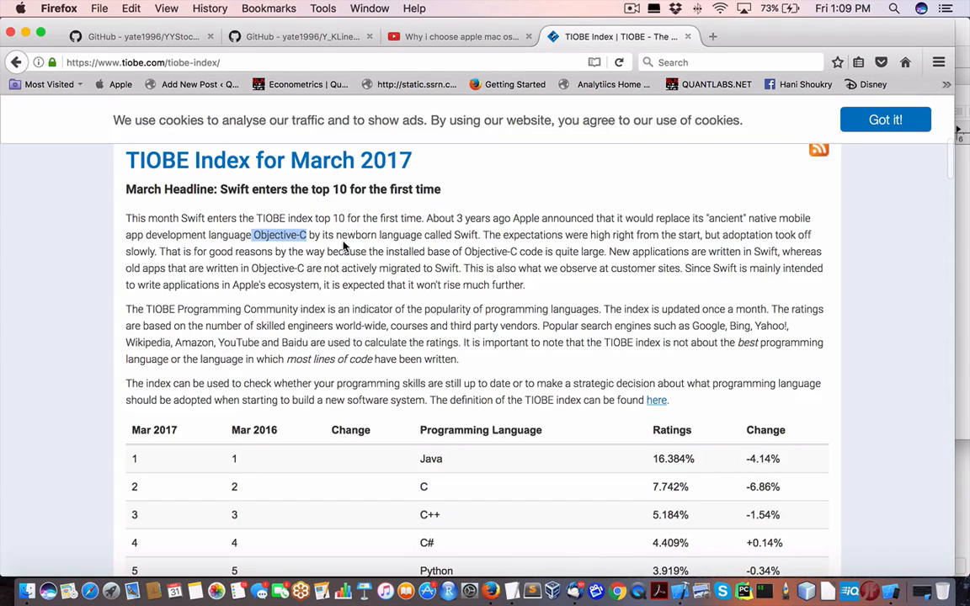
pyautogui.moveTo(519, 246)
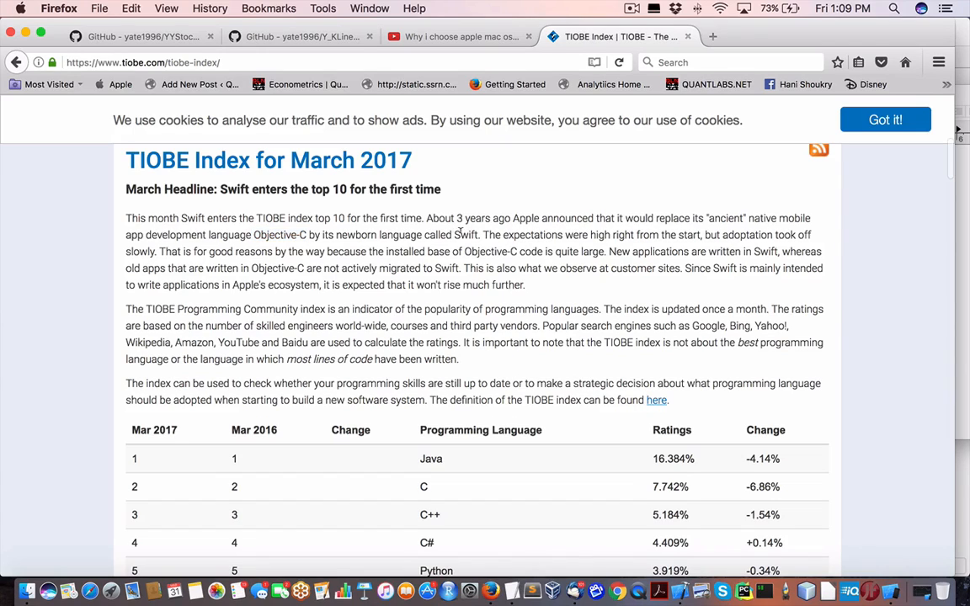
pyautogui.doubleClick(465, 236)
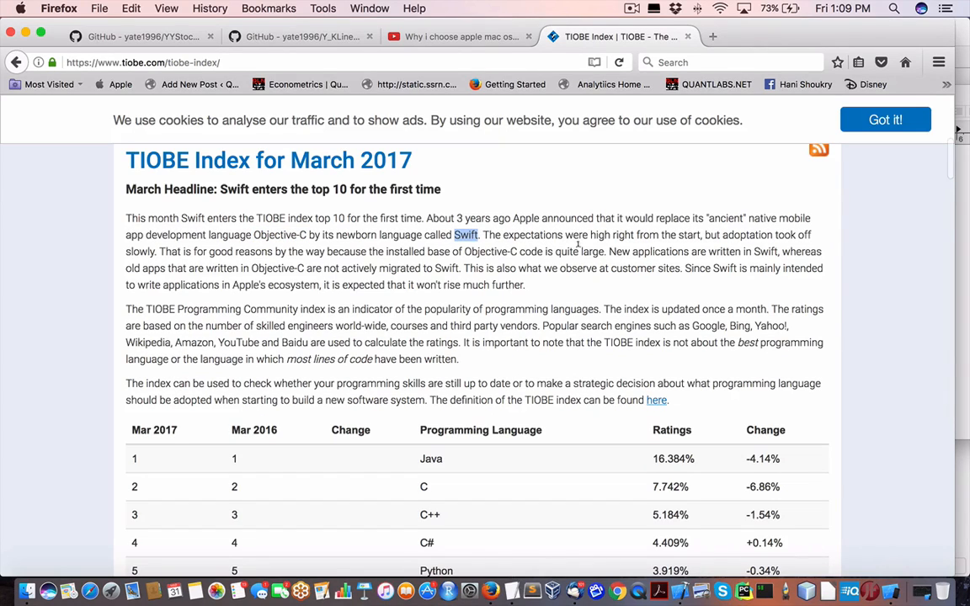
pyautogui.moveTo(482, 251)
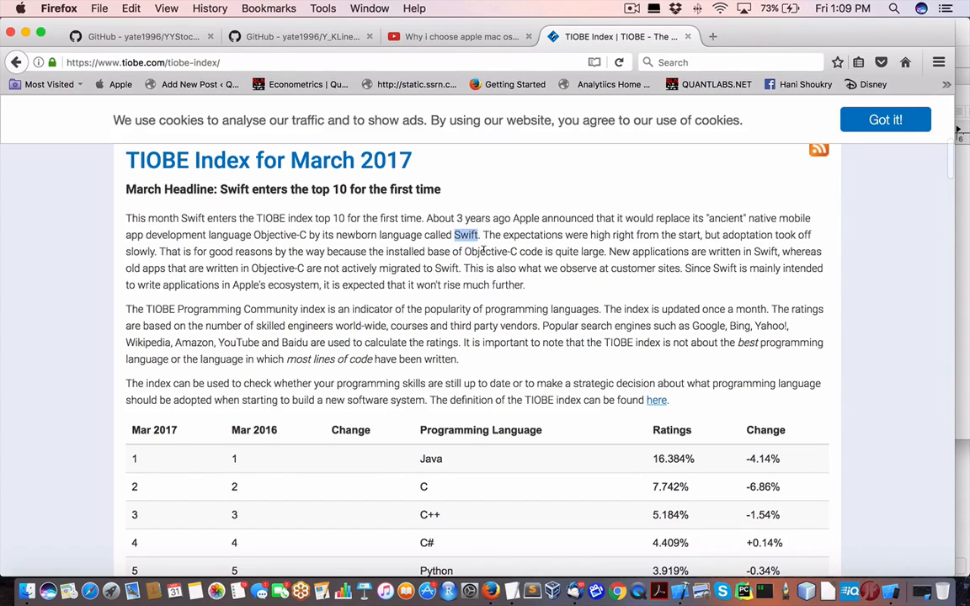
pyautogui.doubleClick(490, 251)
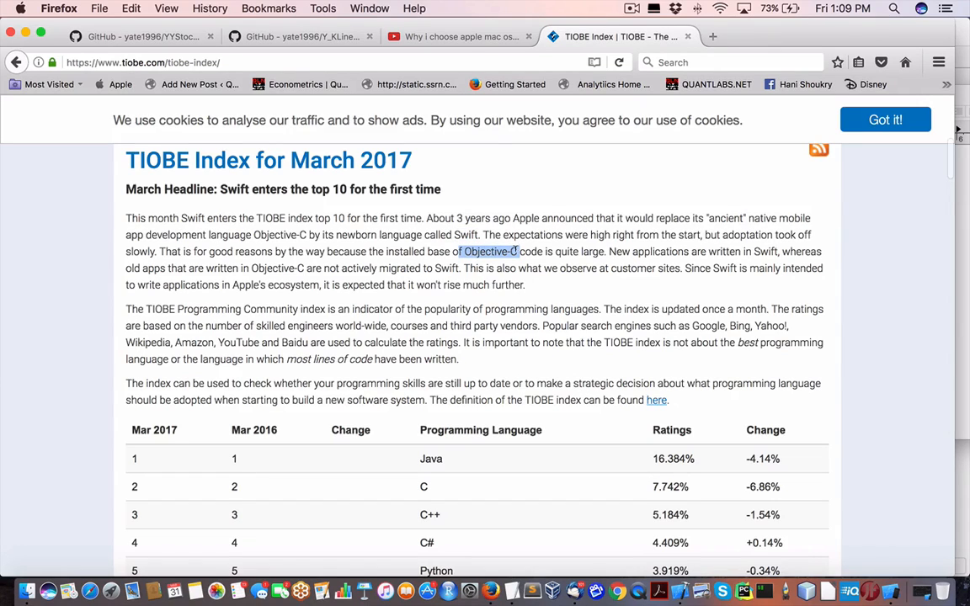
pyautogui.moveTo(530, 310)
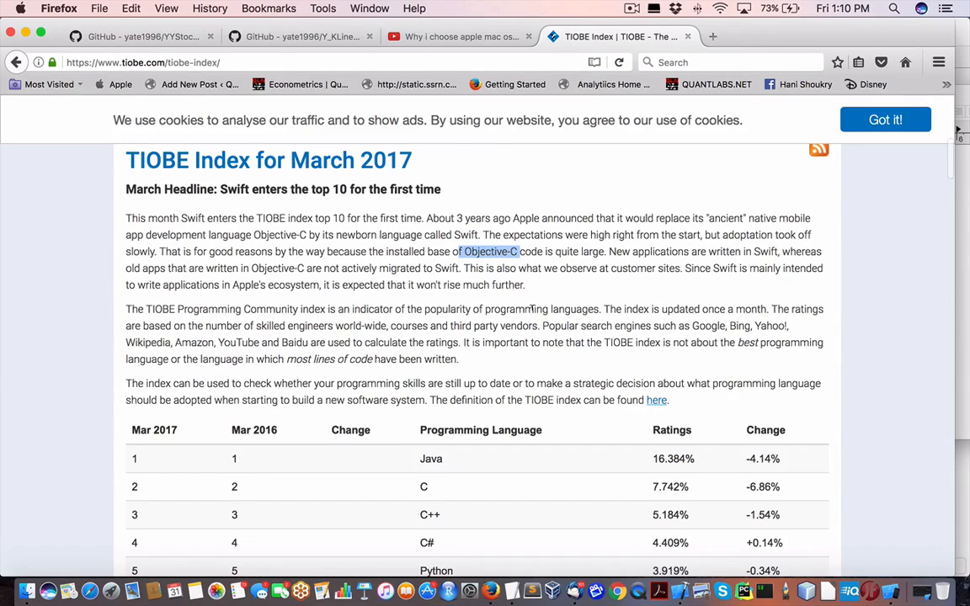
pyautogui.moveTo(165, 103)
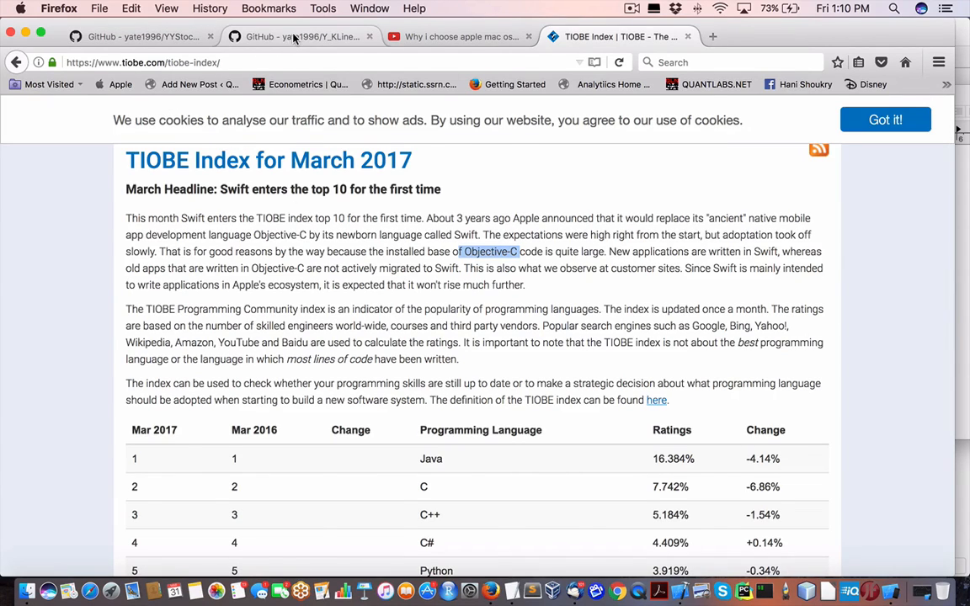
# - Load the awesome-ios-chart GitHub link from the notes into the browser and start down its README
pyautogui.click(299, 37)
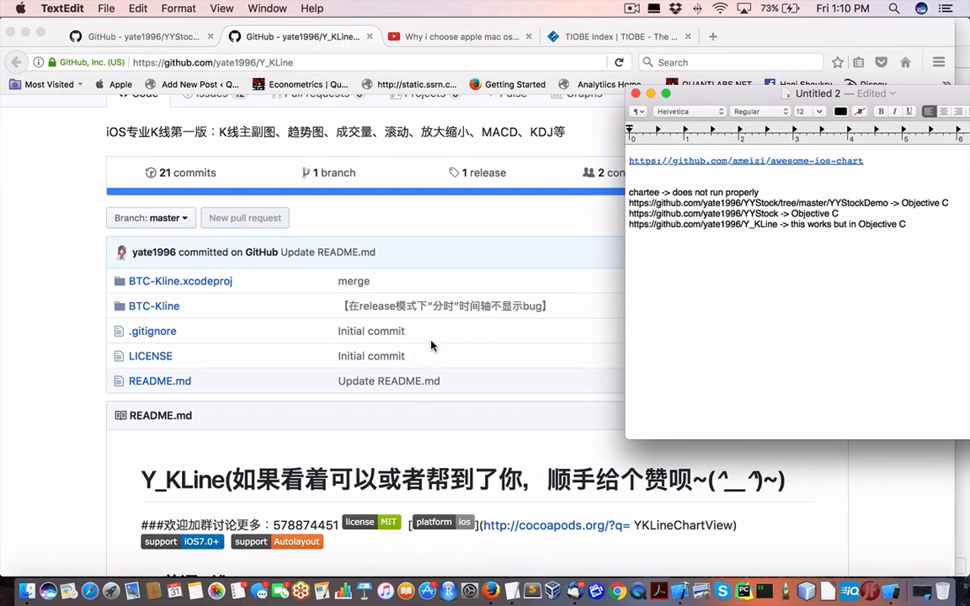
pyautogui.moveTo(817, 94); pyautogui.dragTo(523, 108)
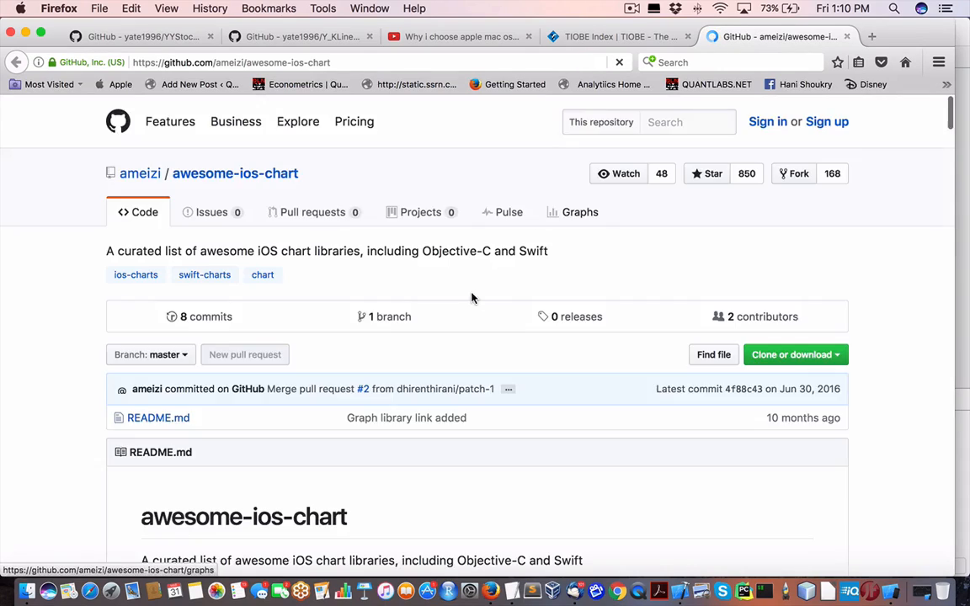
pyautogui.scroll(-3)
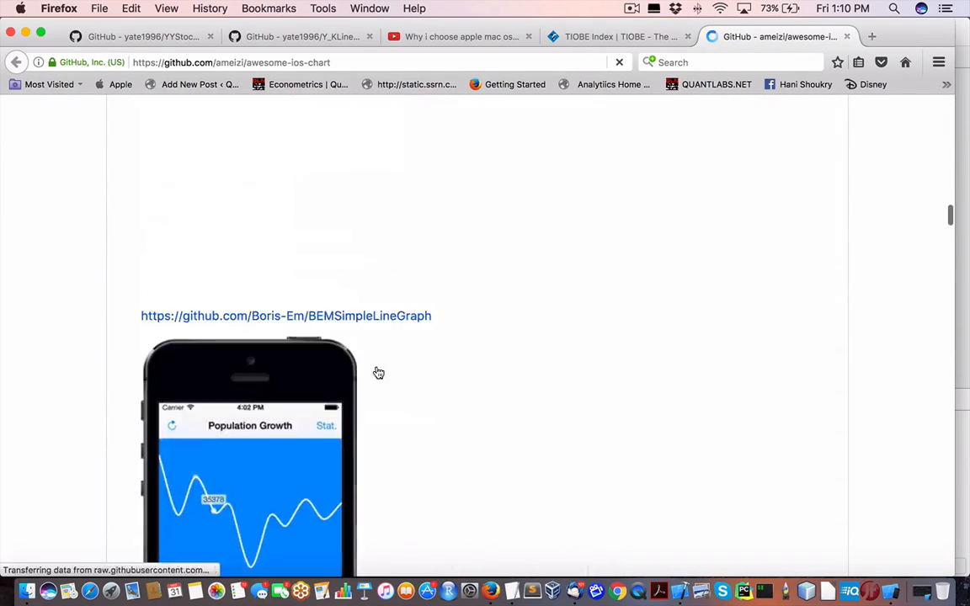
pyautogui.scroll(-3)
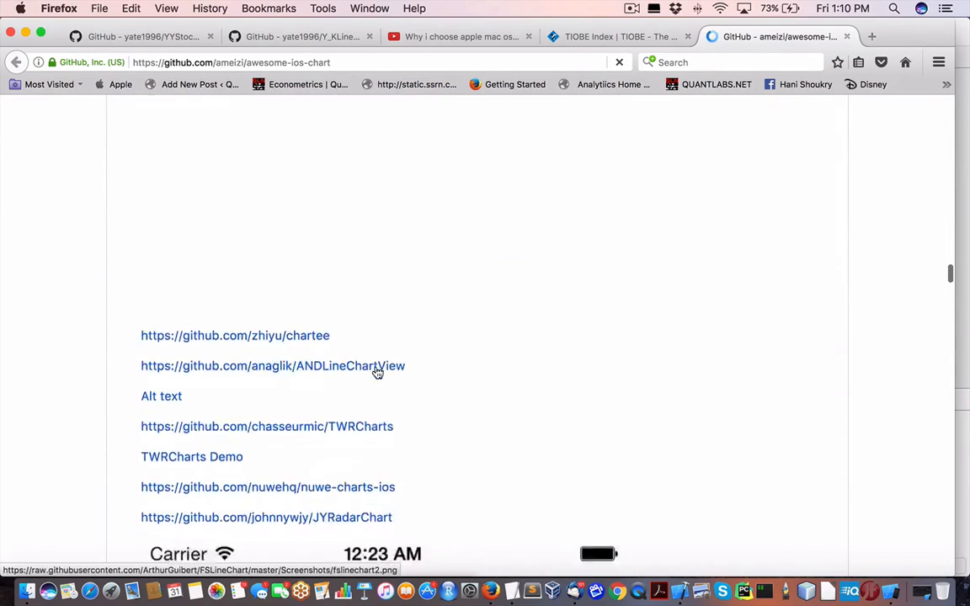
# - Continue through the chart library screenshots down to the candlestick chart example
pyautogui.scroll(-3)
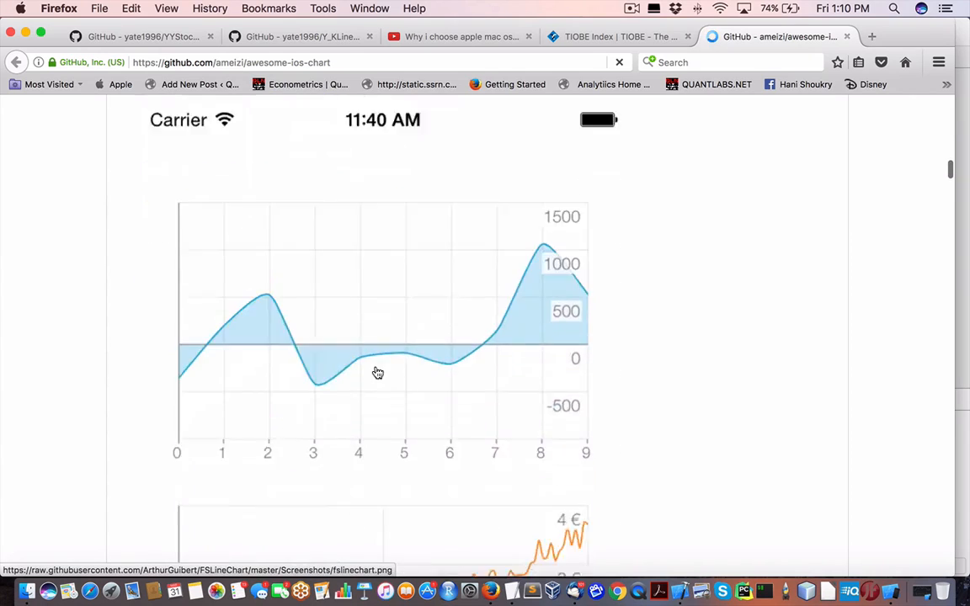
pyautogui.scroll(-3)
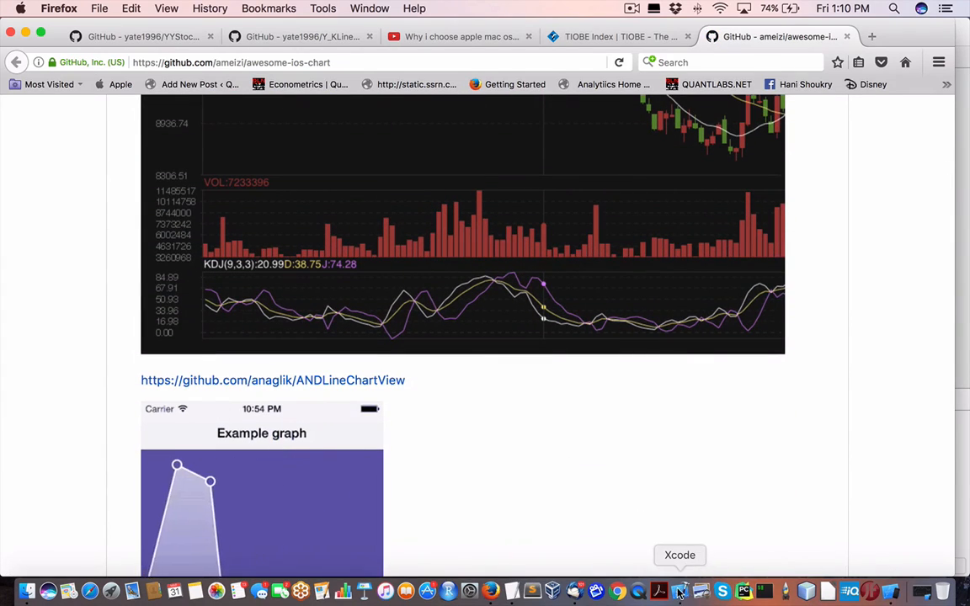
pyautogui.click(681, 588)
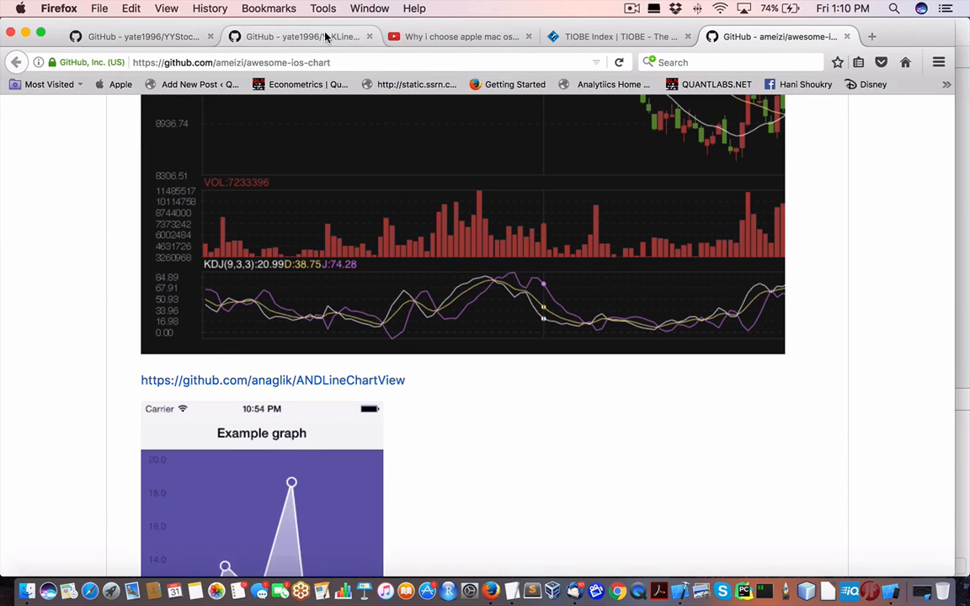
# - Switch back to the Y_KLine repository and browse down its README candlestick screenshots
pyautogui.click(299, 37)
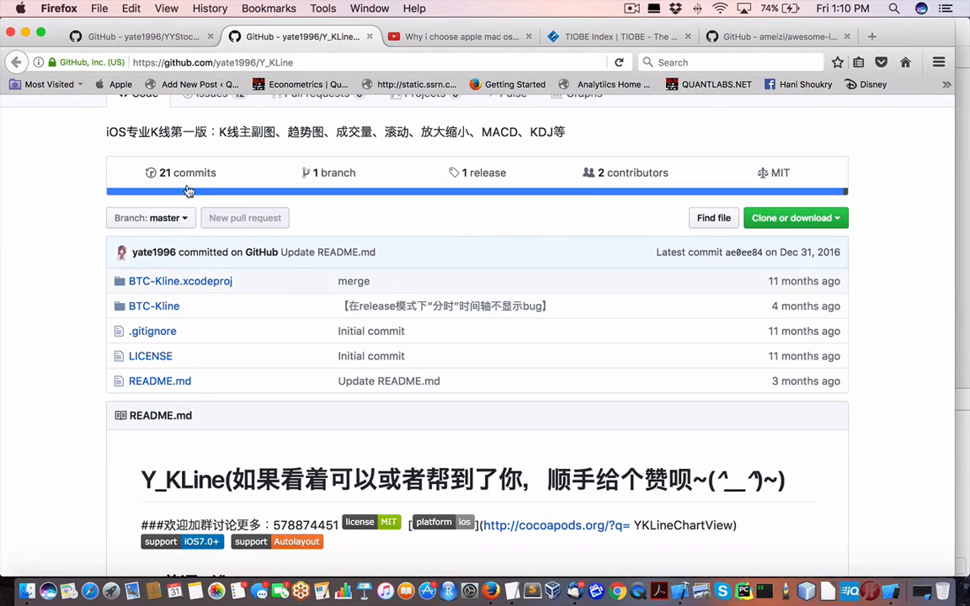
pyautogui.scroll(-3)
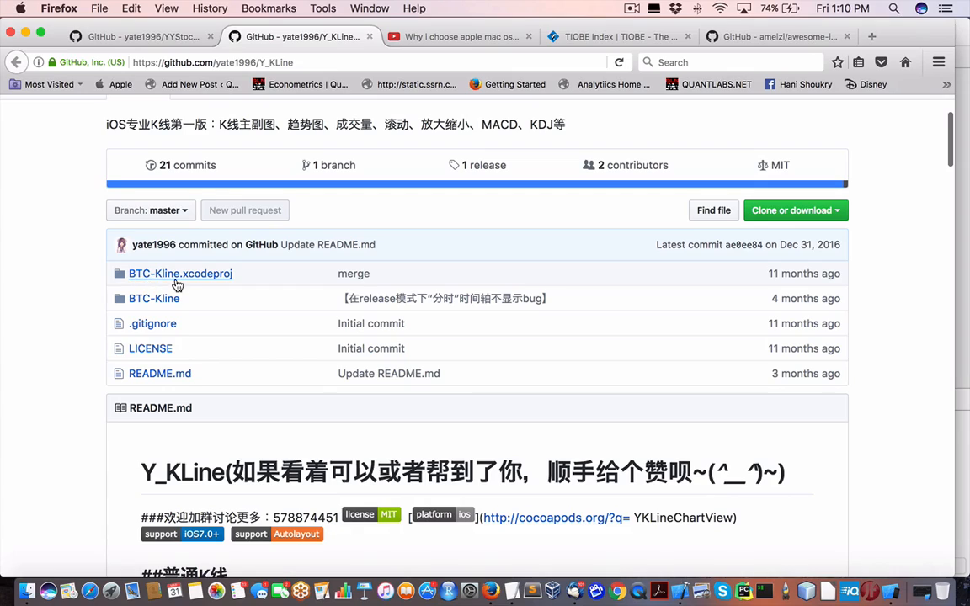
pyautogui.scroll(-3)
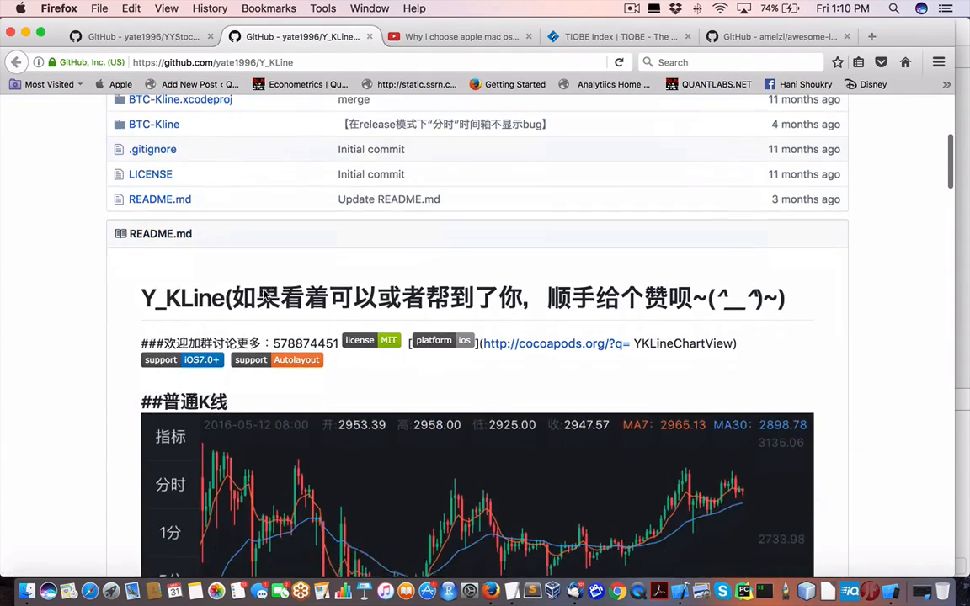
pyautogui.scroll(-3)
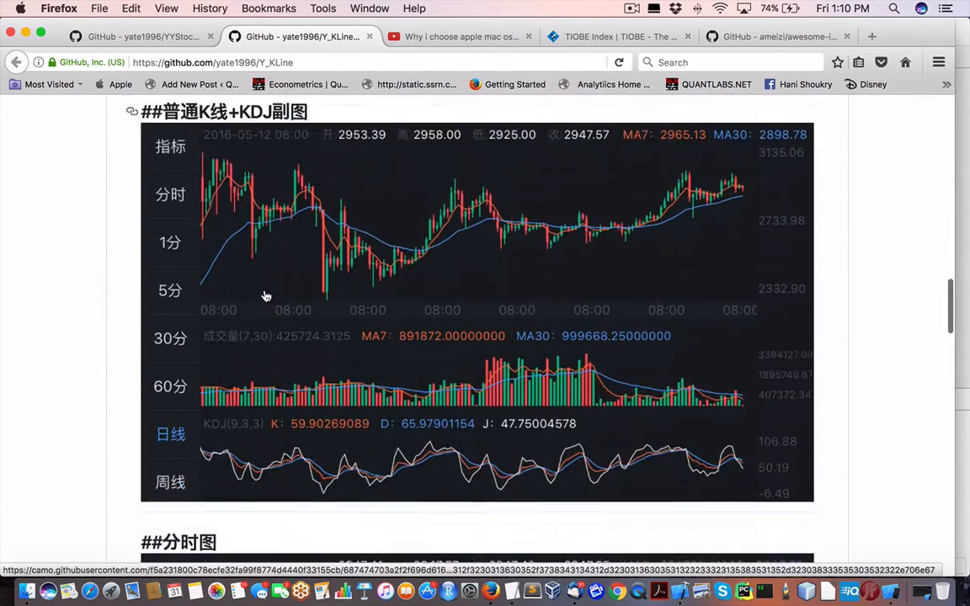
pyautogui.scroll(-3)
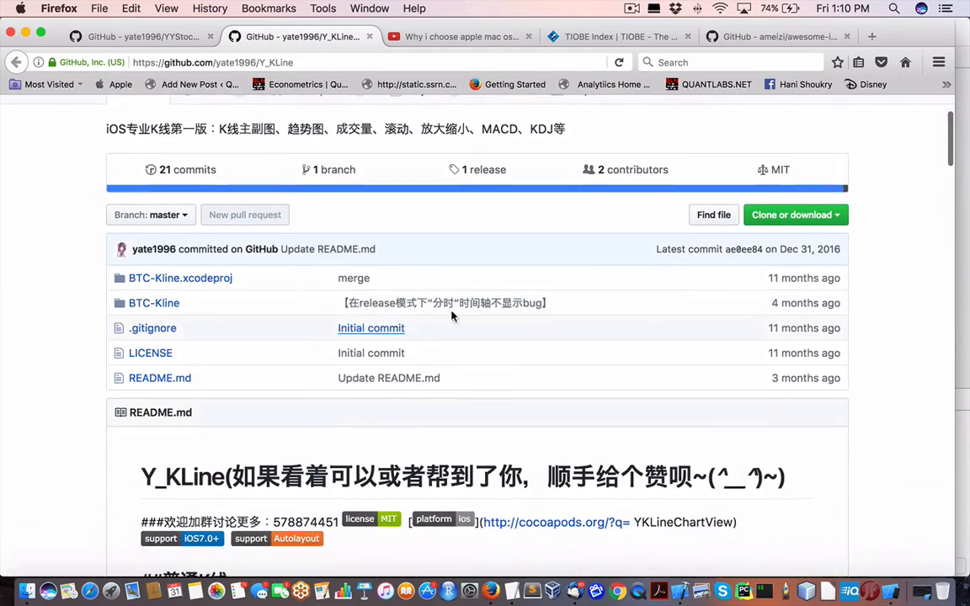
pyautogui.moveTo(431, 312)
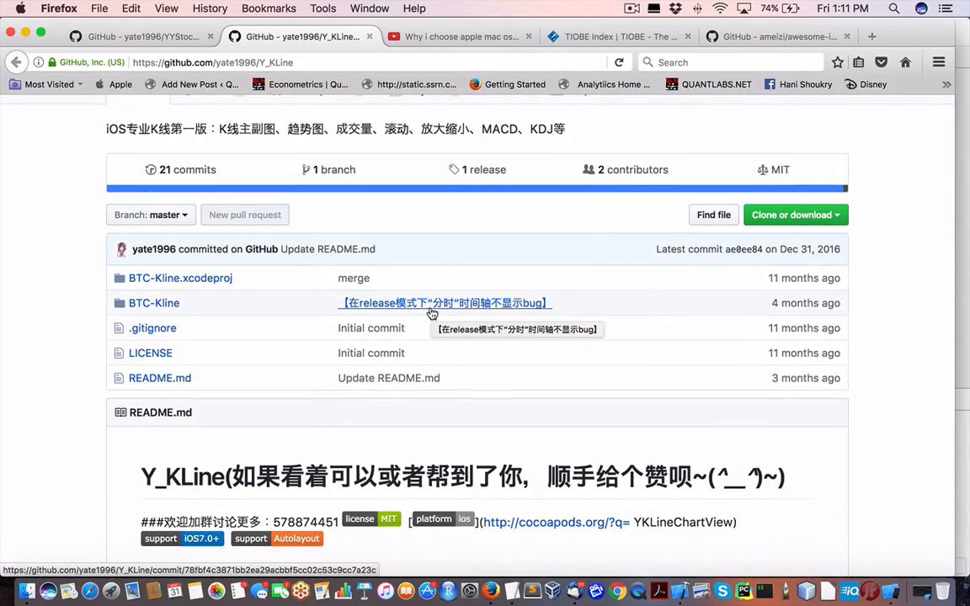
# - Finish the README, return to the top and reach the yate1996 profile from the repository header
pyautogui.scroll(-3)
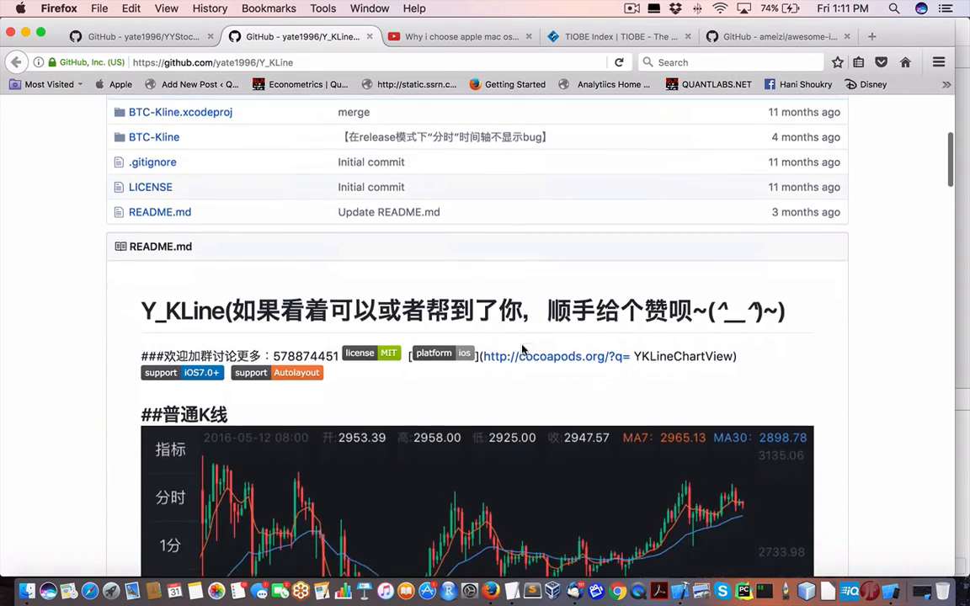
pyautogui.scroll(3)
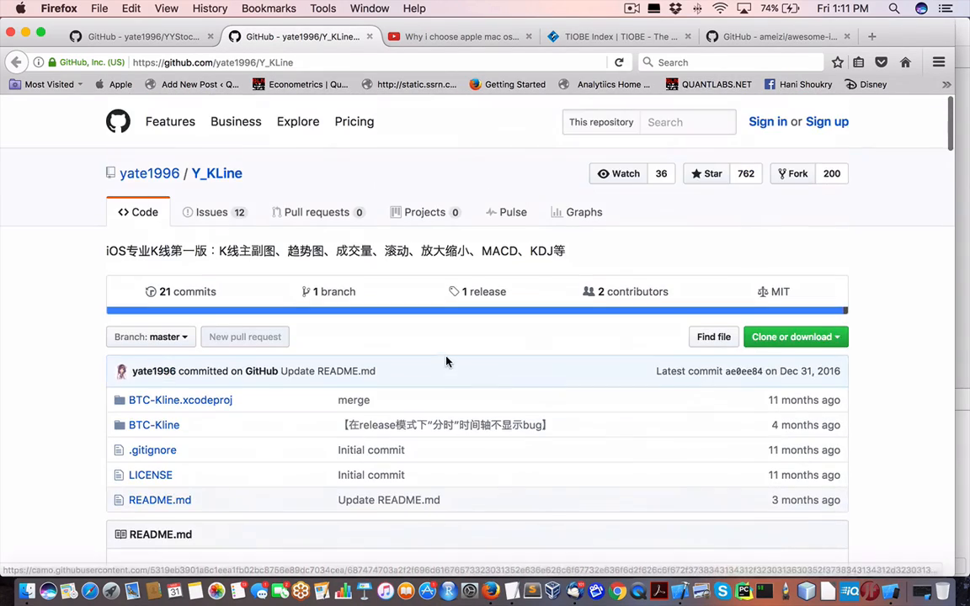
pyautogui.rightClick(149, 171)
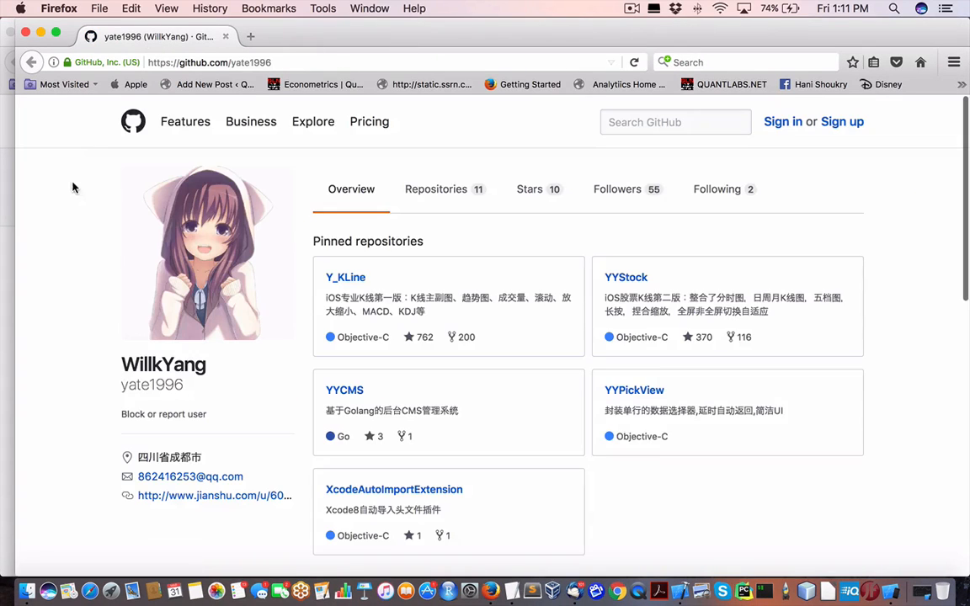
pyautogui.scroll(-3)
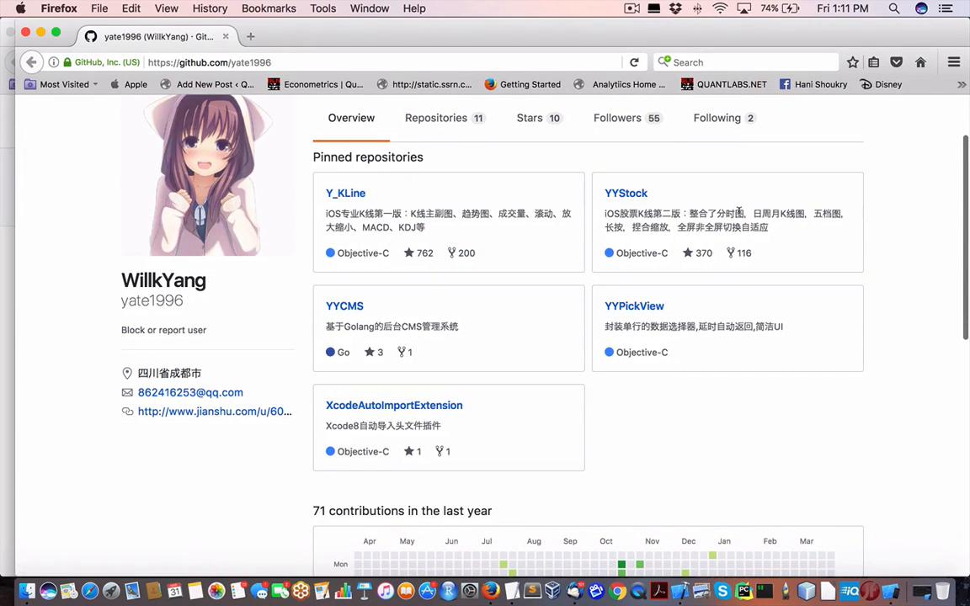
pyautogui.moveTo(636, 200)
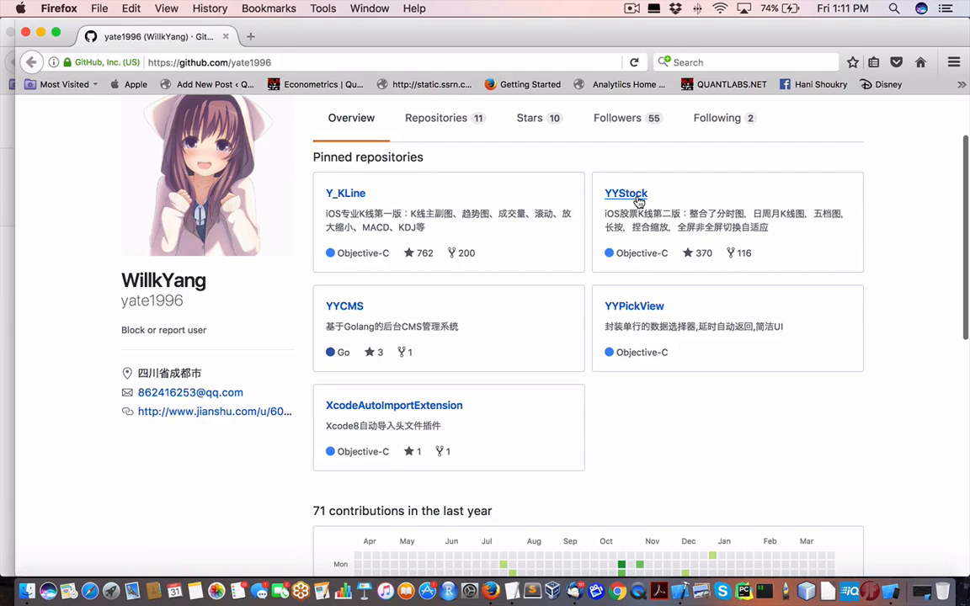
pyautogui.moveTo(345, 205)
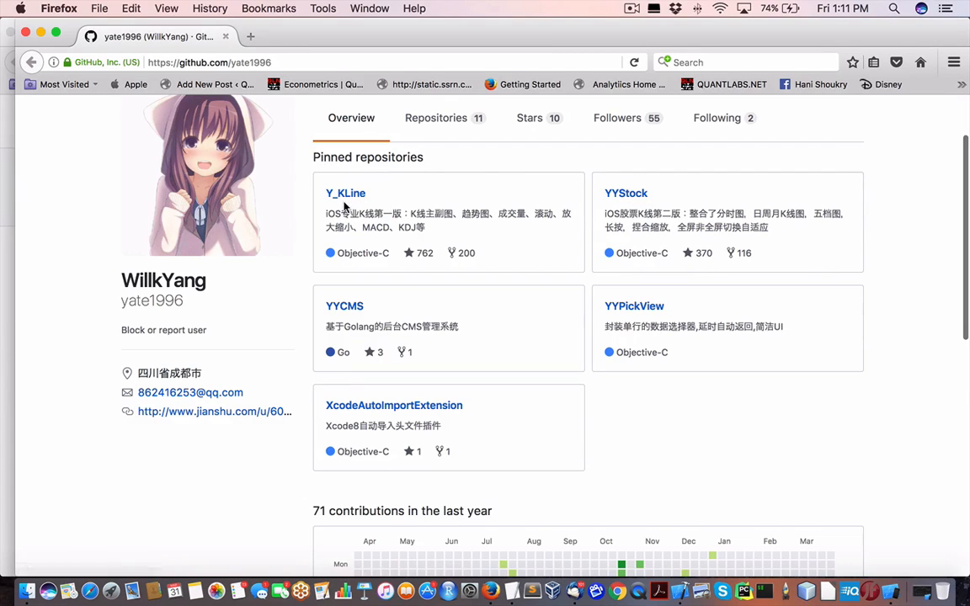
pyautogui.scroll(-3)
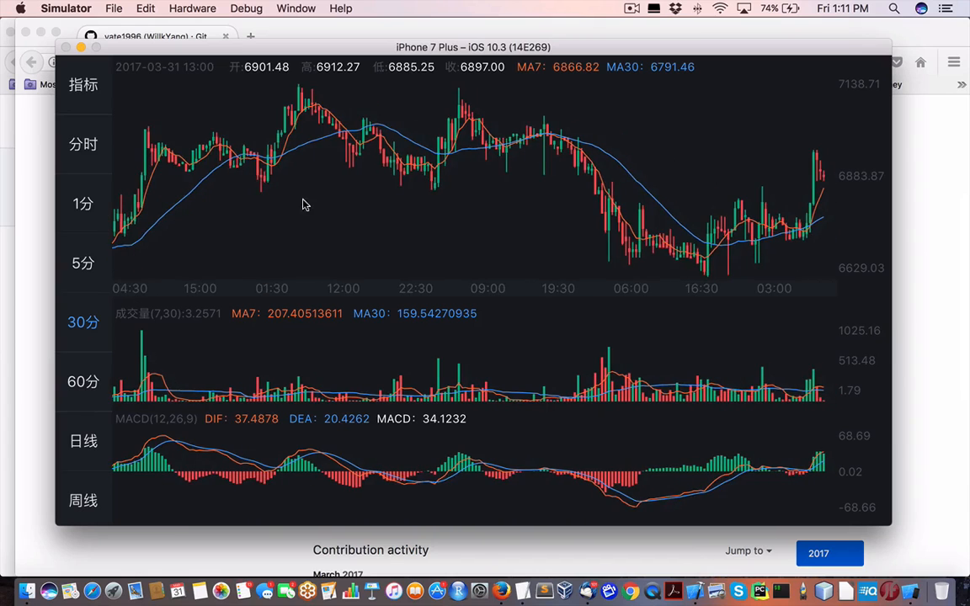
pyautogui.moveTo(500, 239)
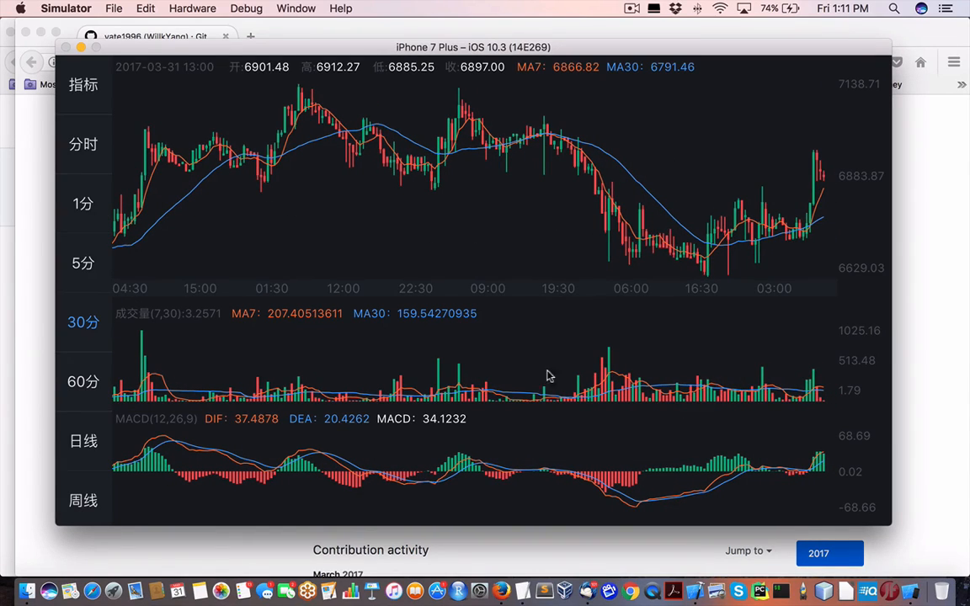
# - Switch the Y_KLine demo to the 5分 chart, then the 日线 daily chart
pyautogui.click(82, 144)
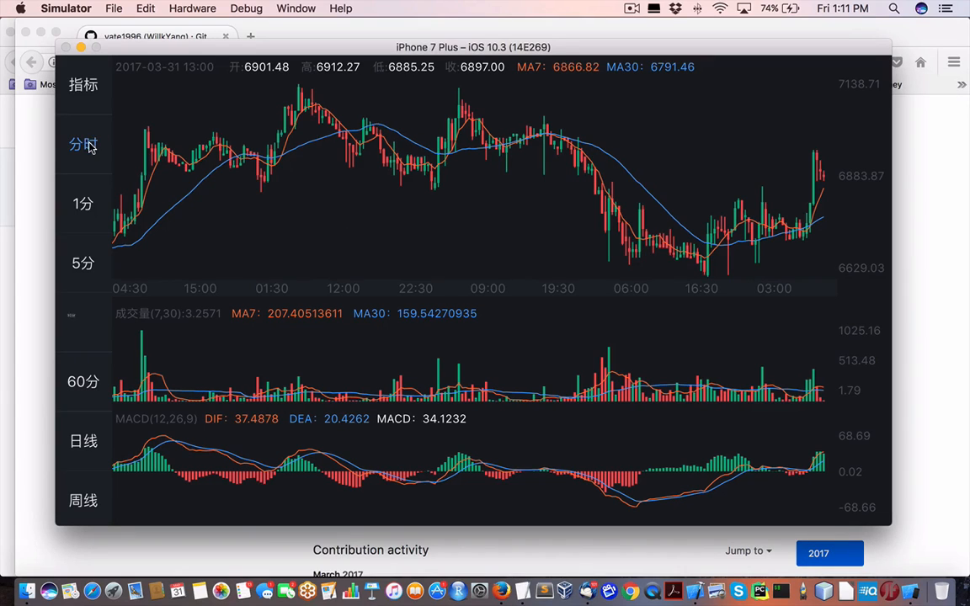
pyautogui.click(81, 263)
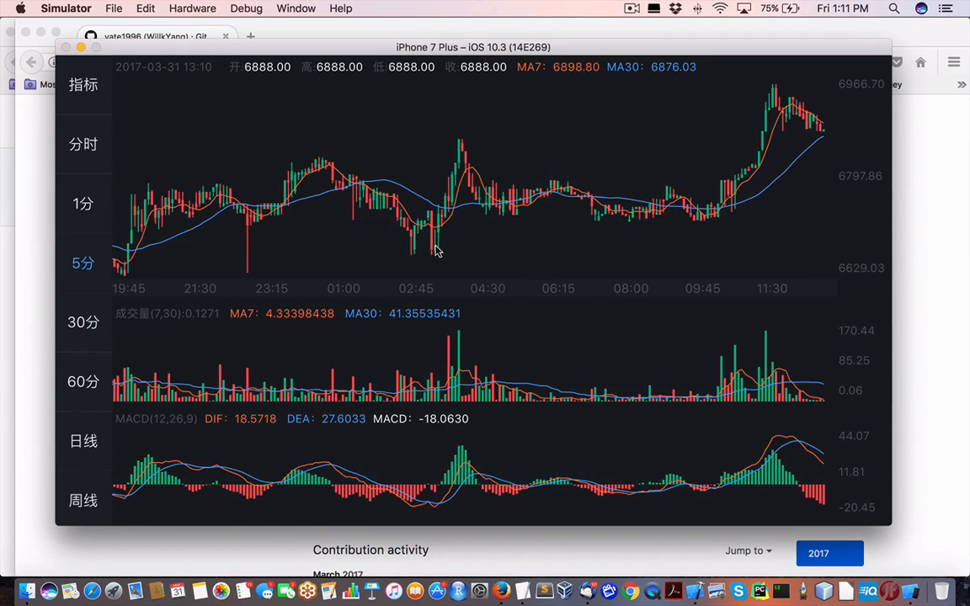
pyautogui.moveTo(138, 310)
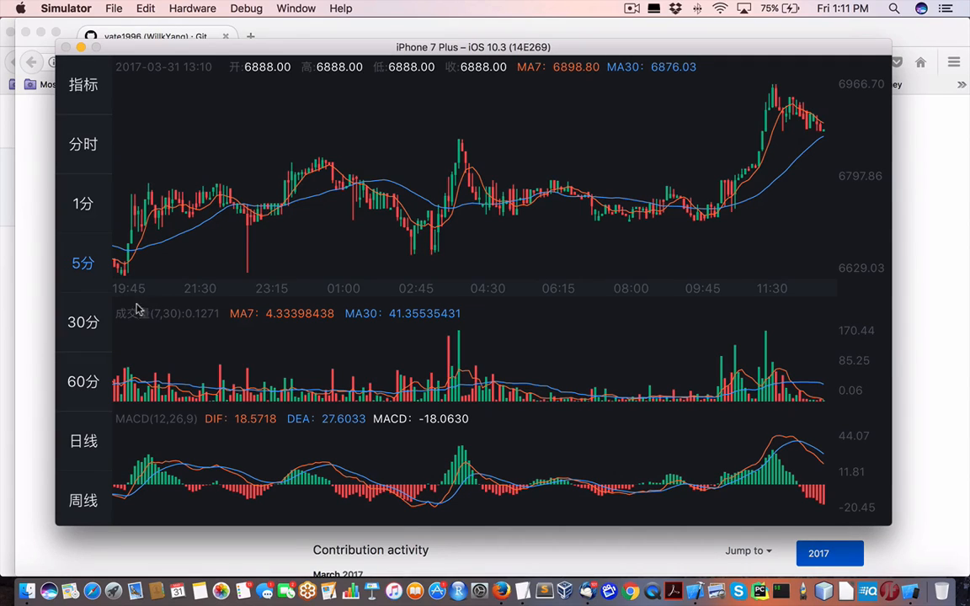
pyautogui.moveTo(518, 145)
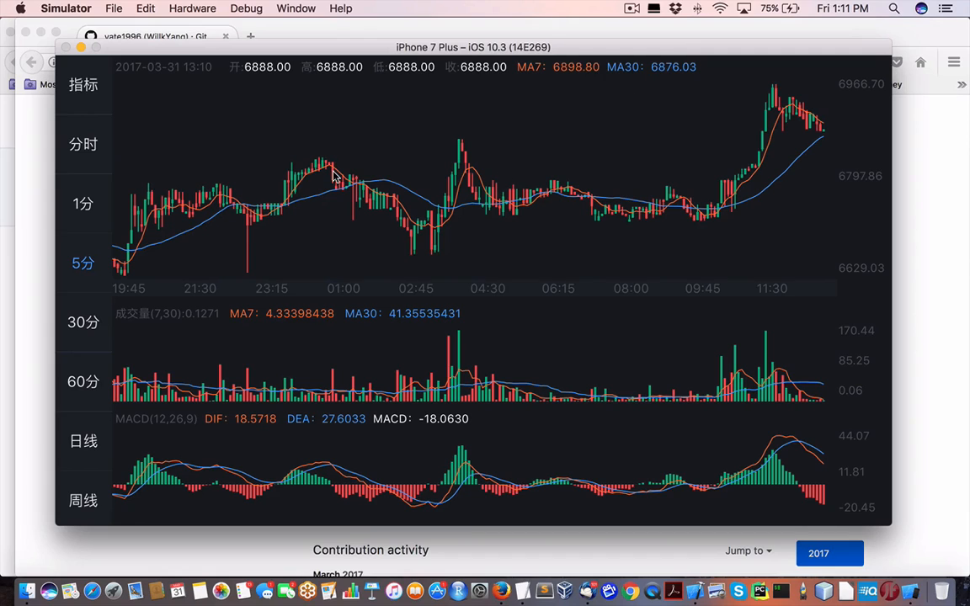
pyautogui.click(80, 441)
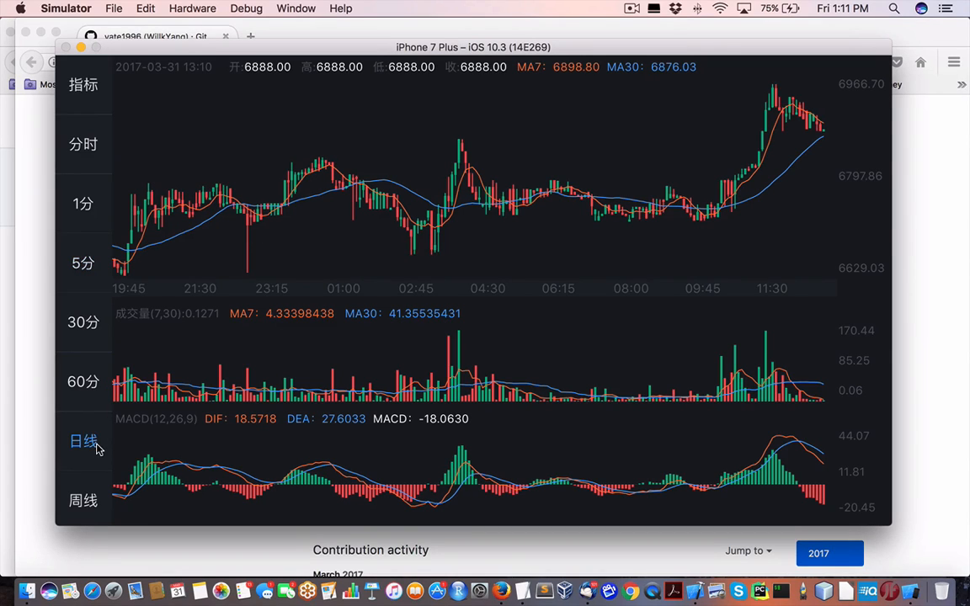
pyautogui.click(82, 441)
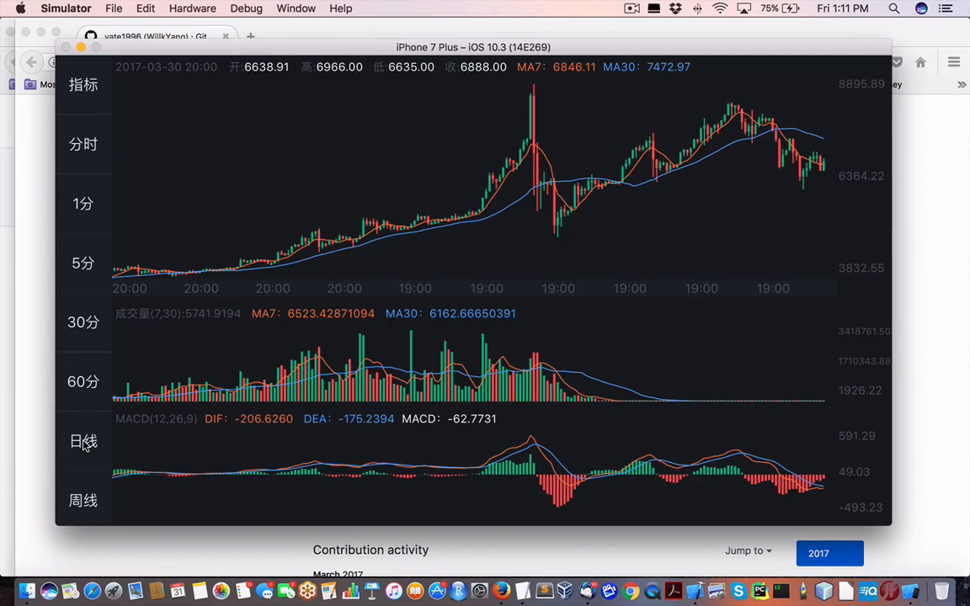
# - Switch the demo to the 1分 one-minute candlestick chart
pyautogui.click(80, 443)
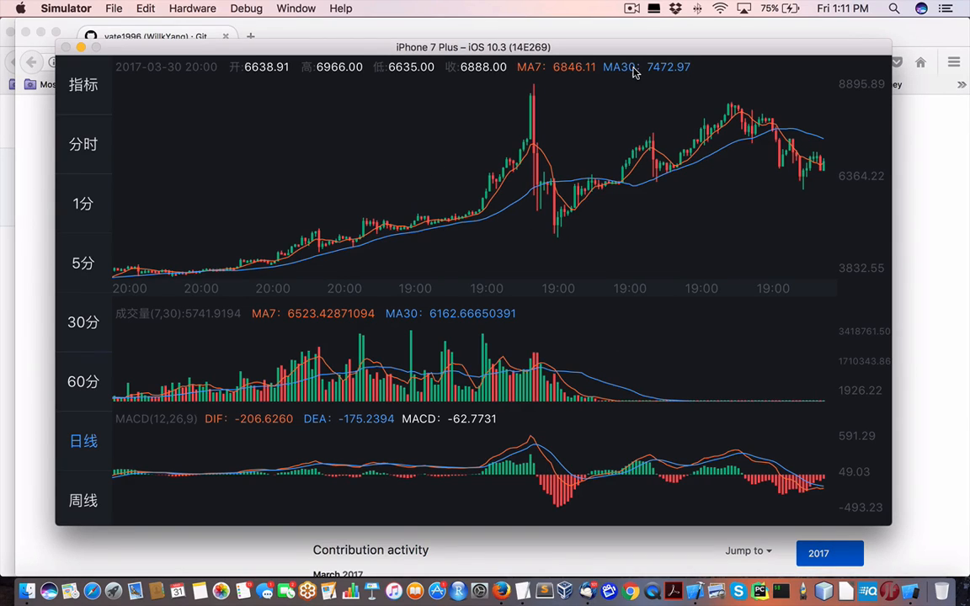
pyautogui.moveTo(83, 202)
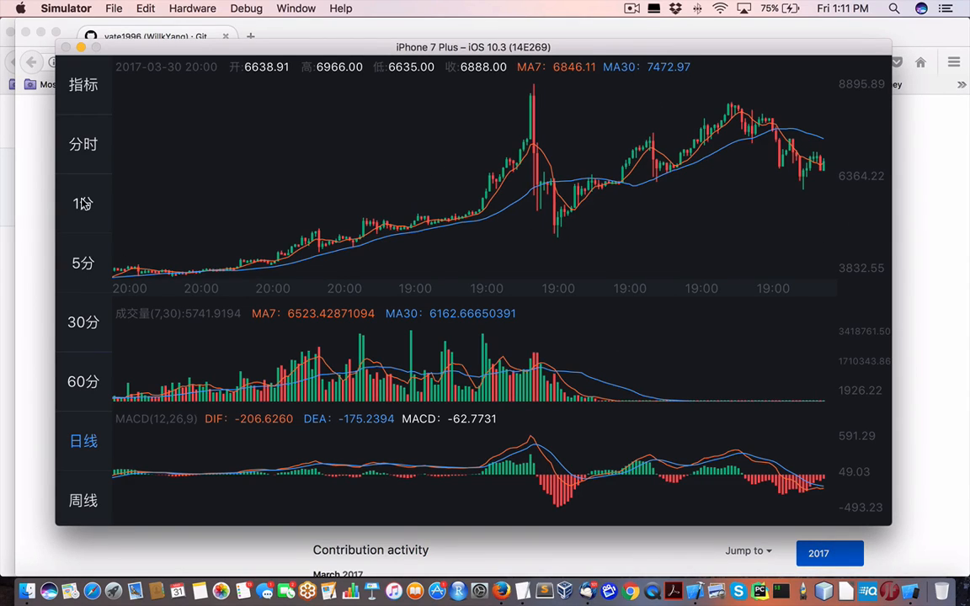
pyautogui.click(81, 202)
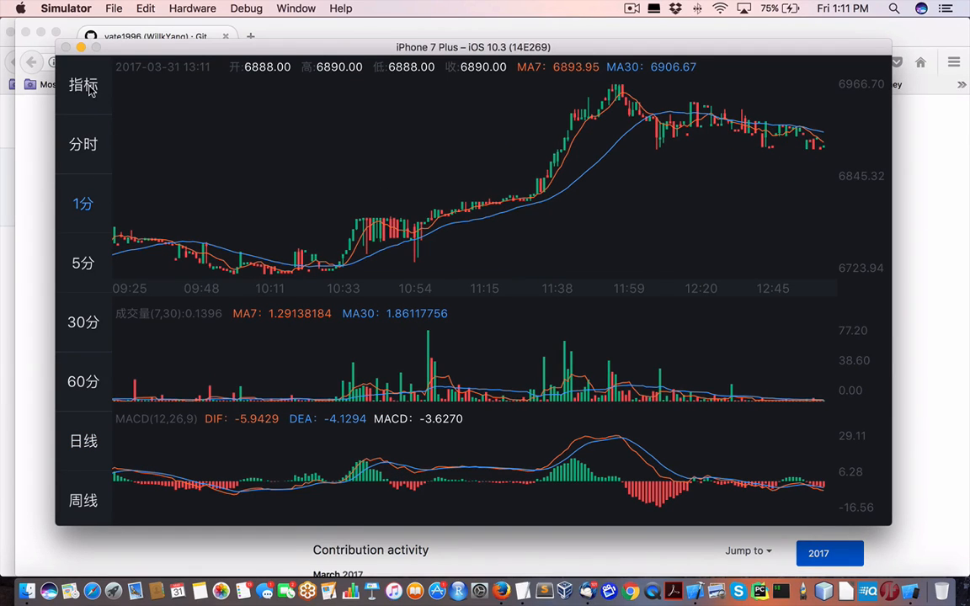
pyautogui.click(82, 85)
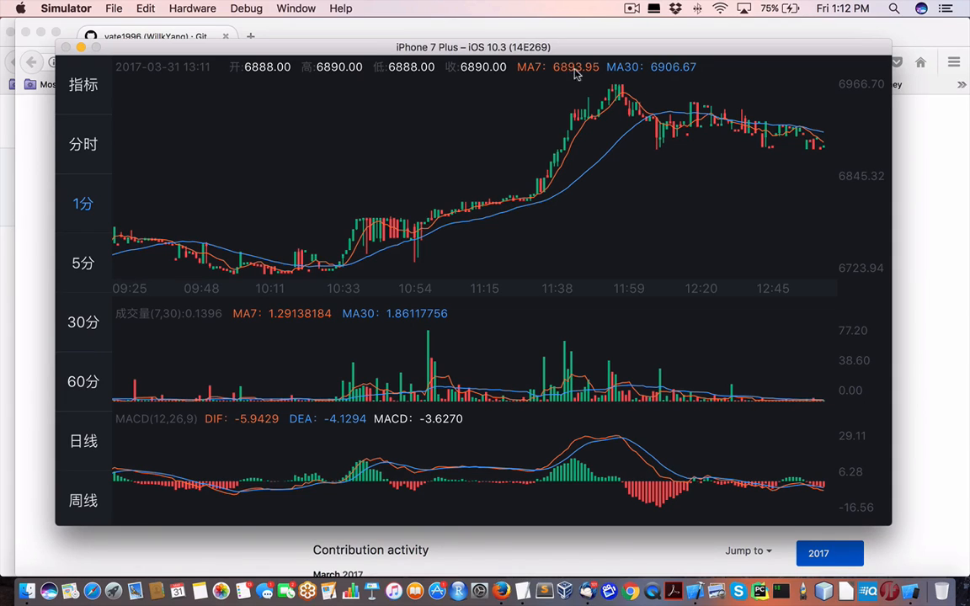
pyautogui.moveTo(3, 91)
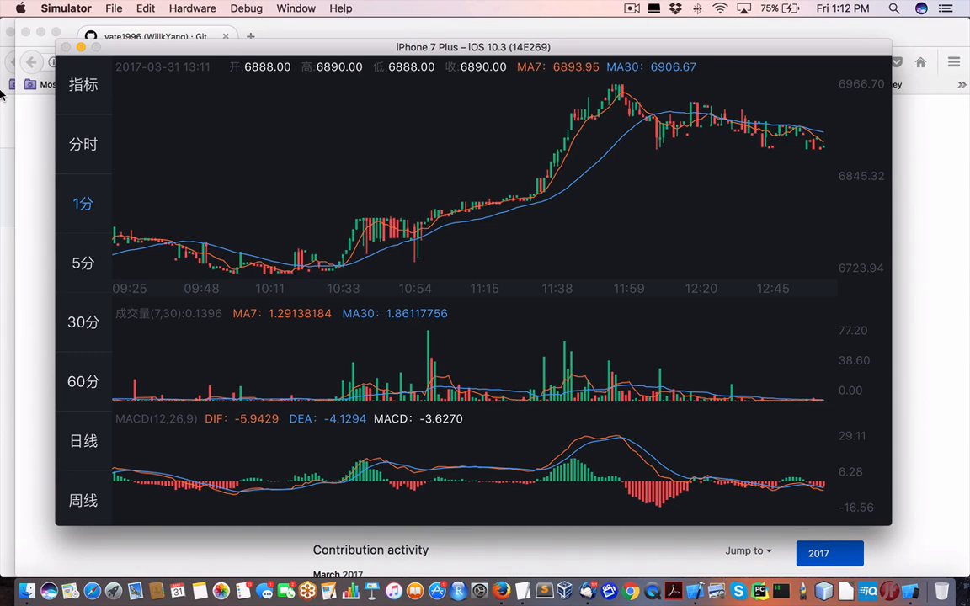
pyautogui.moveTo(217, 125)
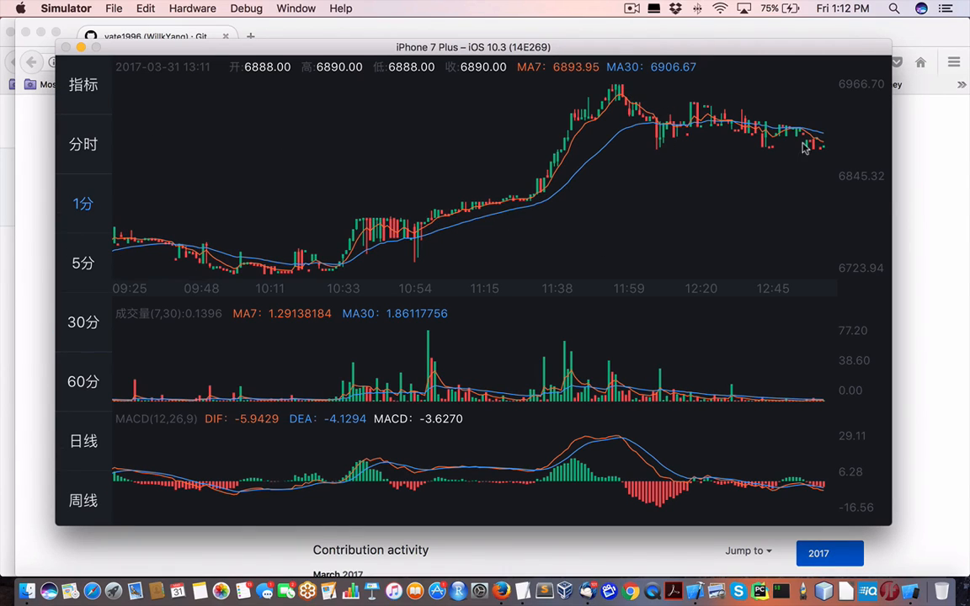
pyautogui.moveTo(522, 295)
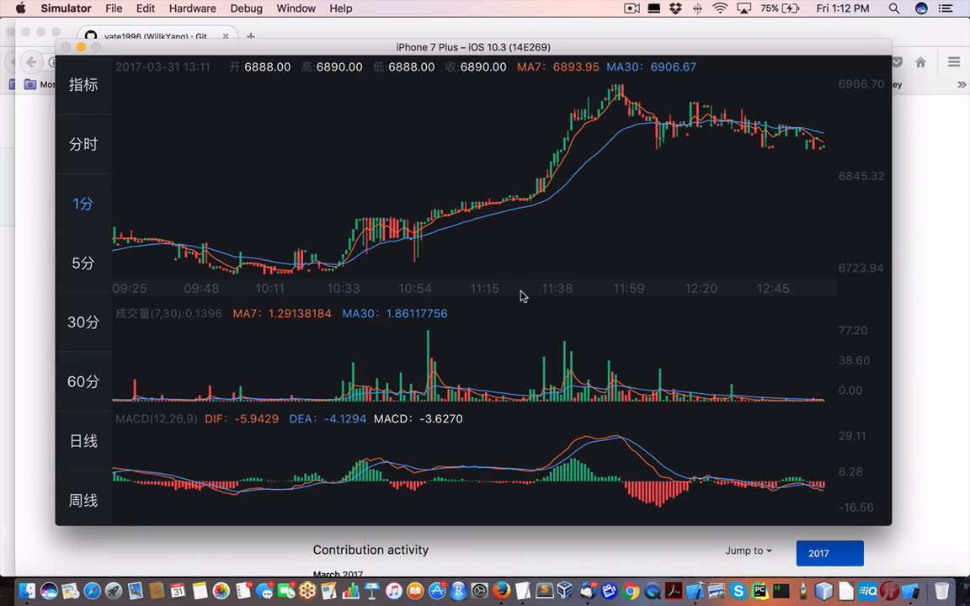
pyautogui.moveTo(496, 492)
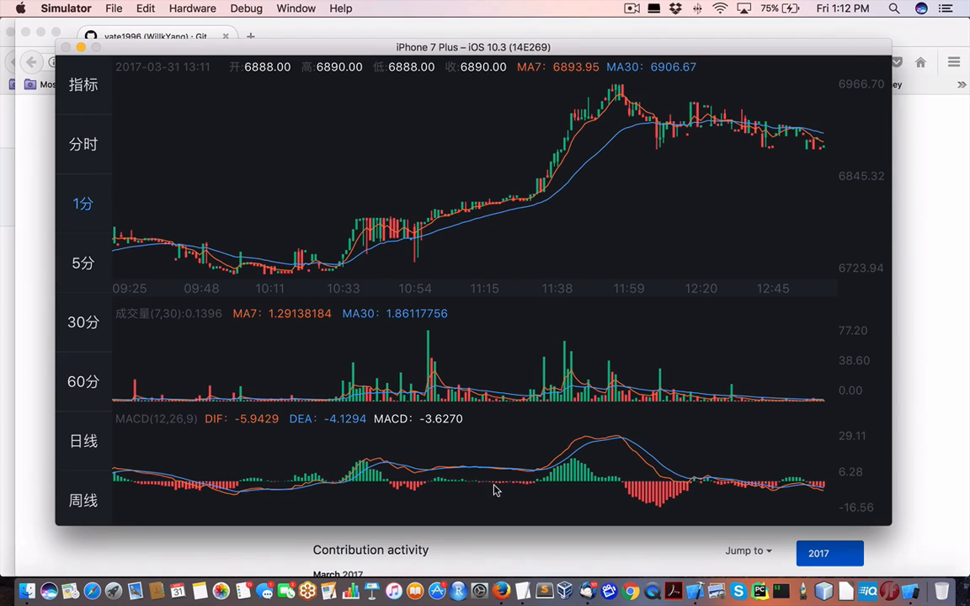
pyautogui.moveTo(660, 131)
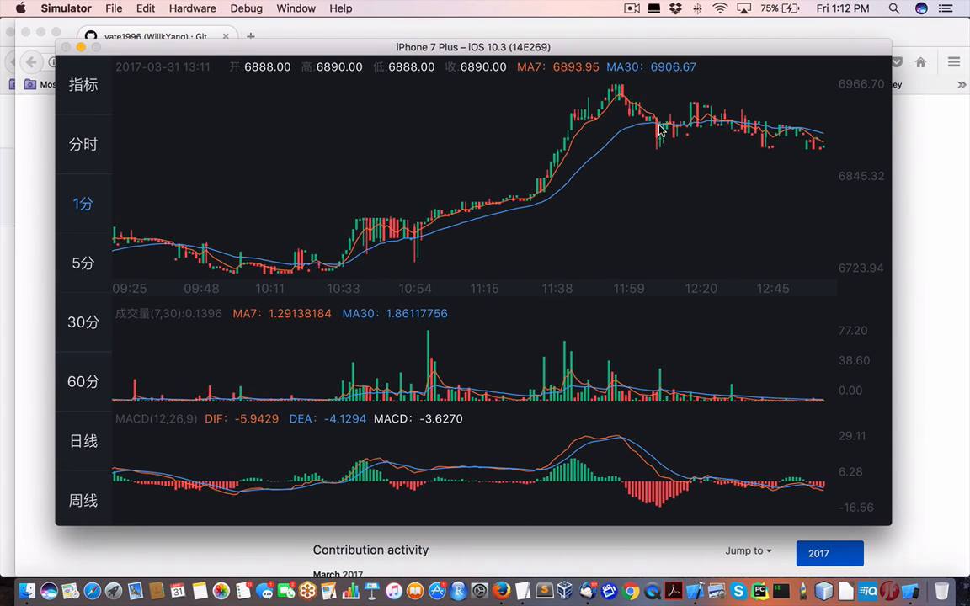
pyautogui.moveTo(522, 592)
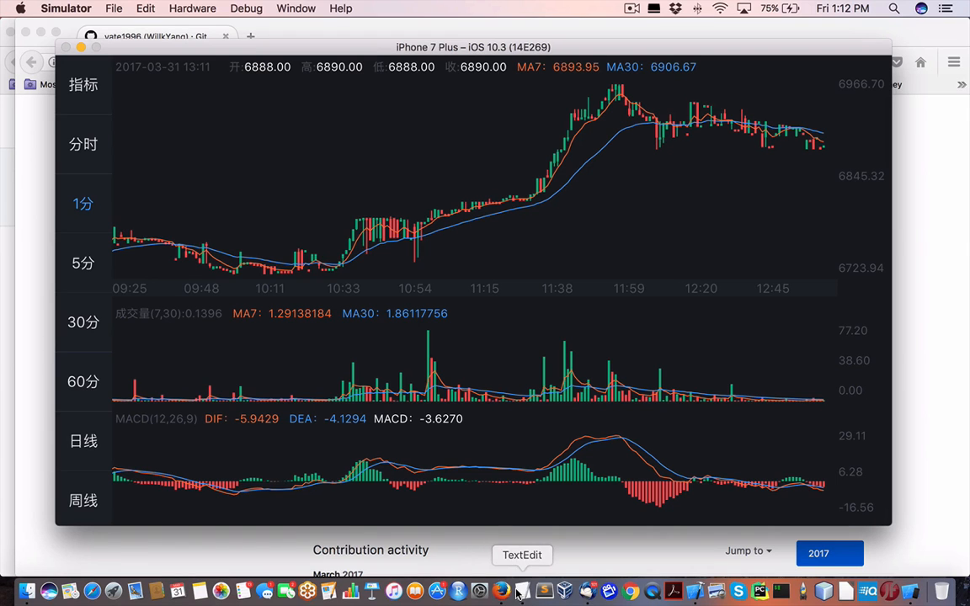
# - Bring the TextEdit 'Untitled 2' notes on chart repositories to the front
pyautogui.click(522, 591)
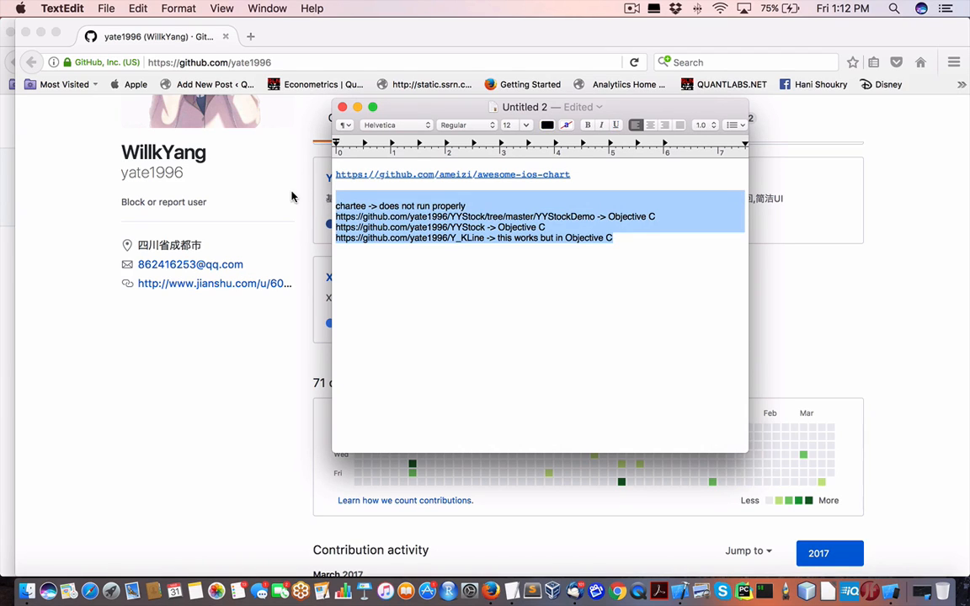
pyautogui.moveTo(310, 417)
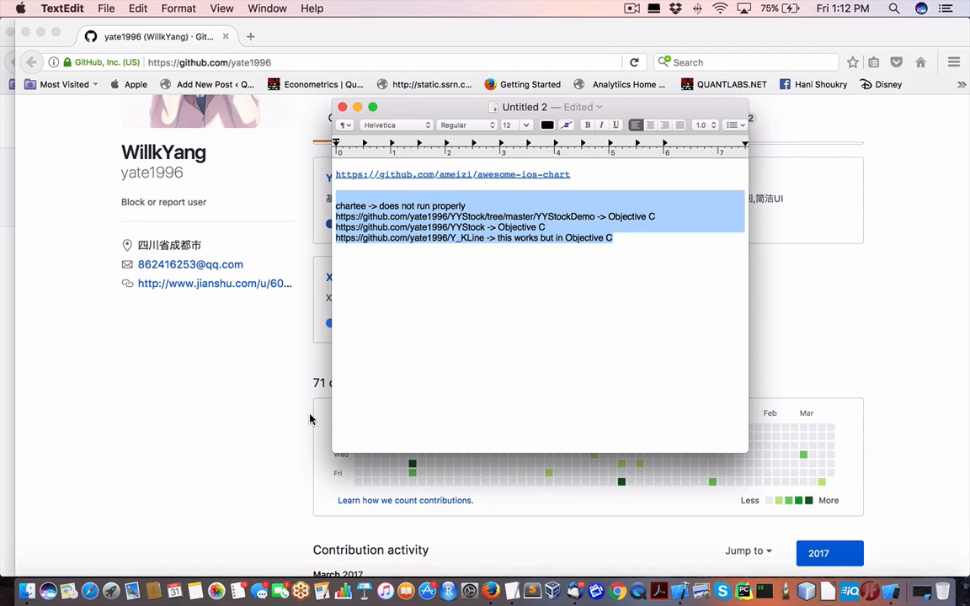